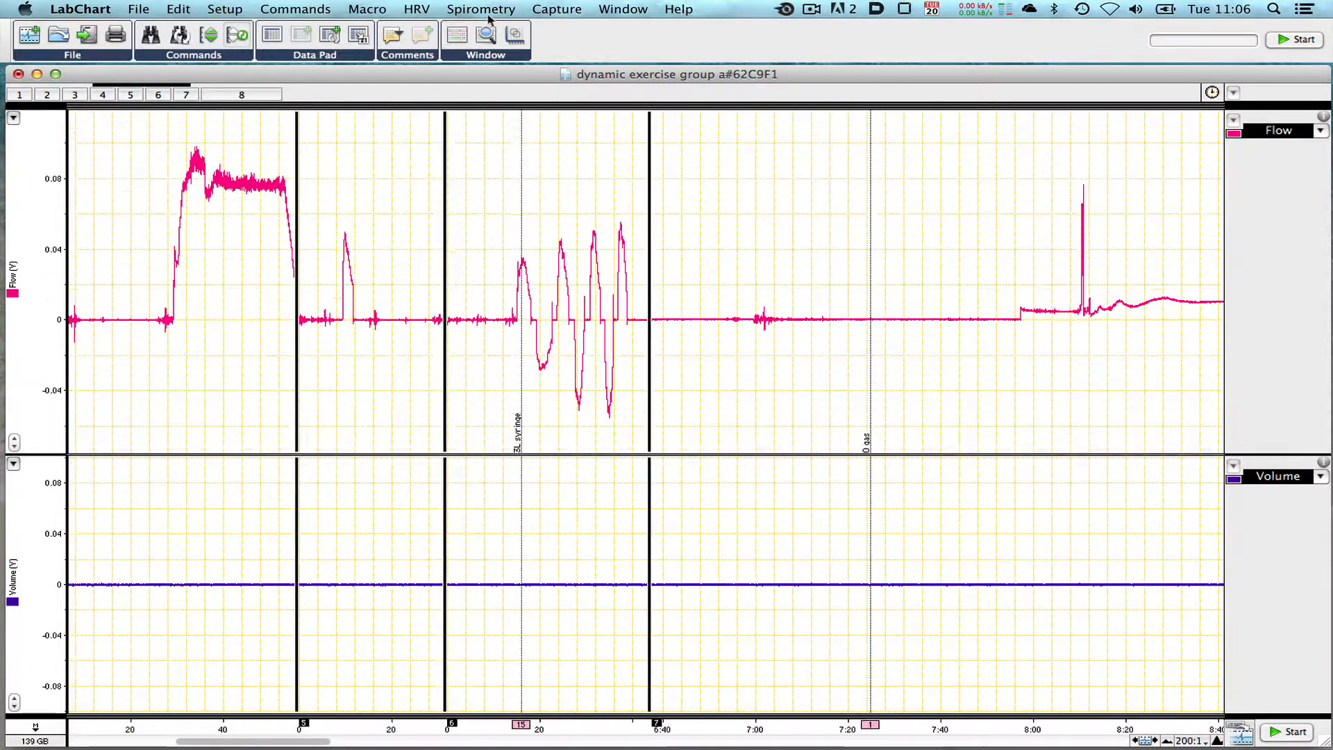
- Apply a Spiro. Flow calculation with Drift Correction to the Flow channel so it reads in L/s
{"action": "left_click", "coordinate": [557, 9]}
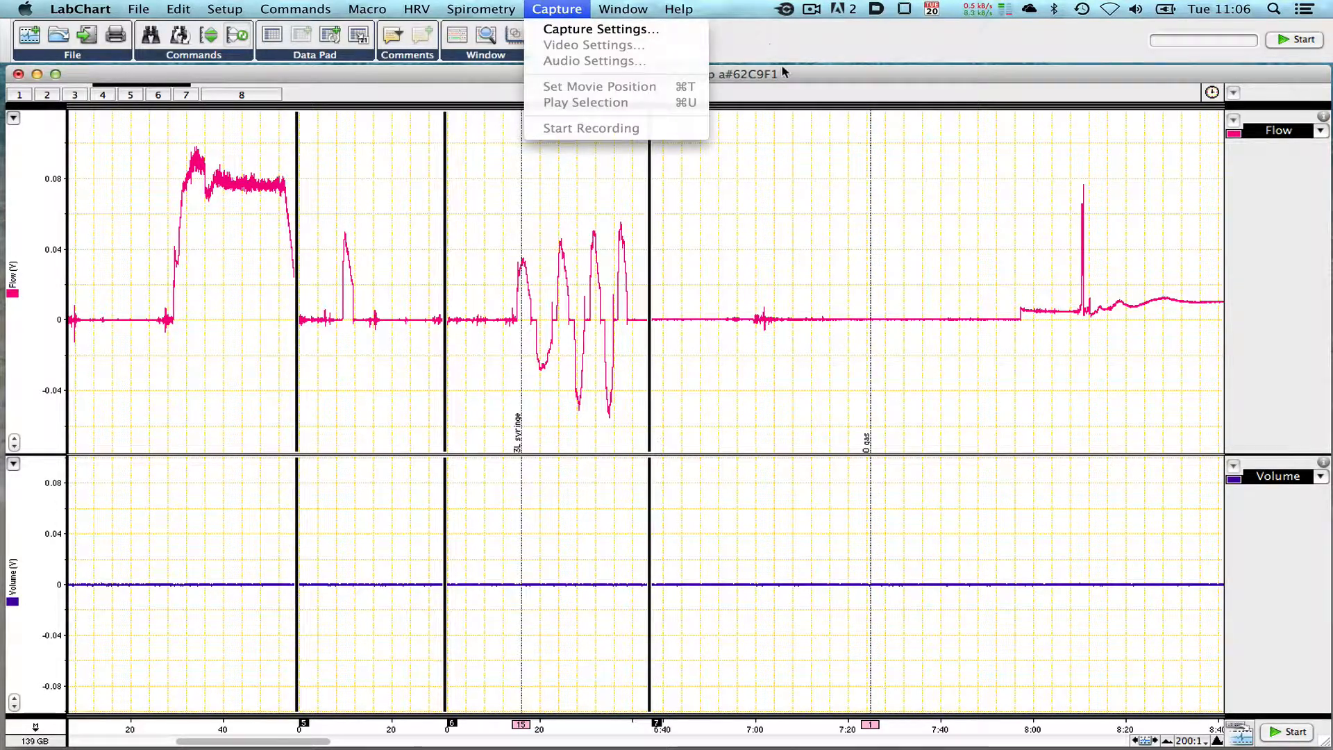
{"action": "left_click", "coordinate": [1320, 131]}
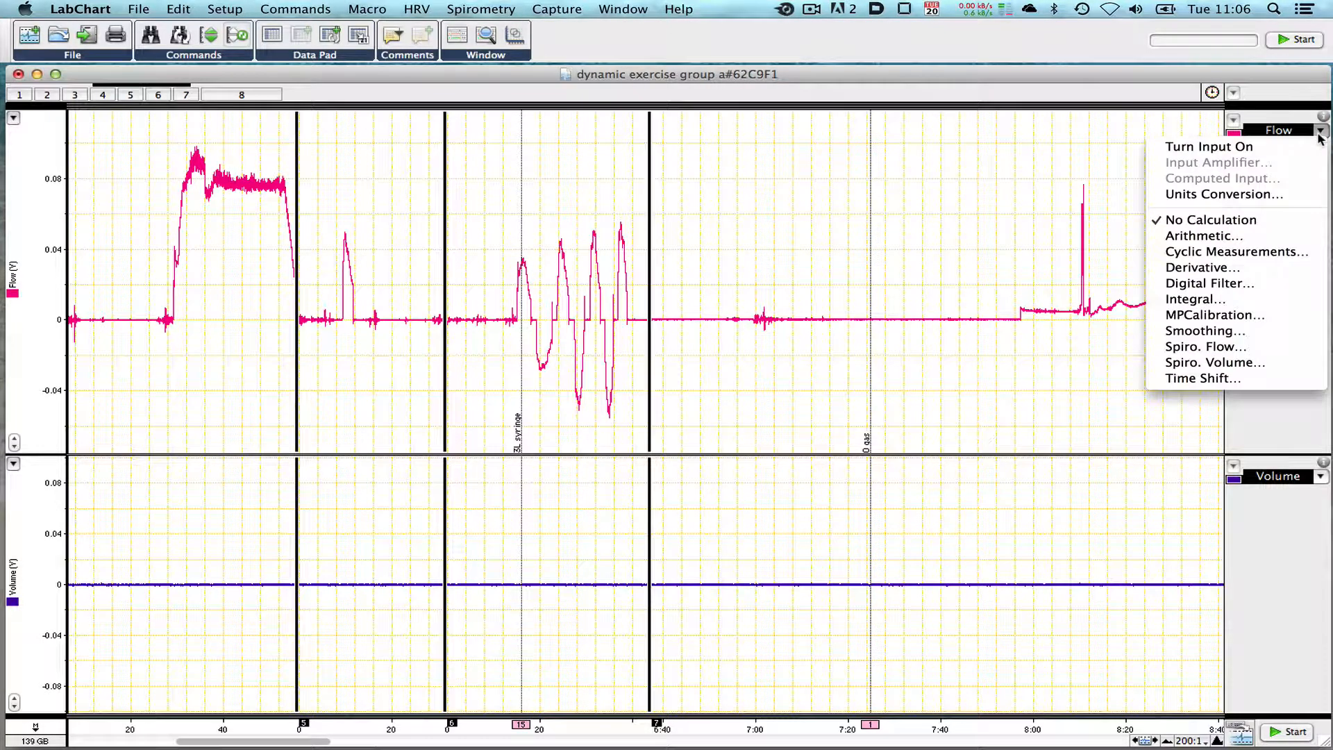
{"action": "mouse_move", "coordinate": [1204, 346]}
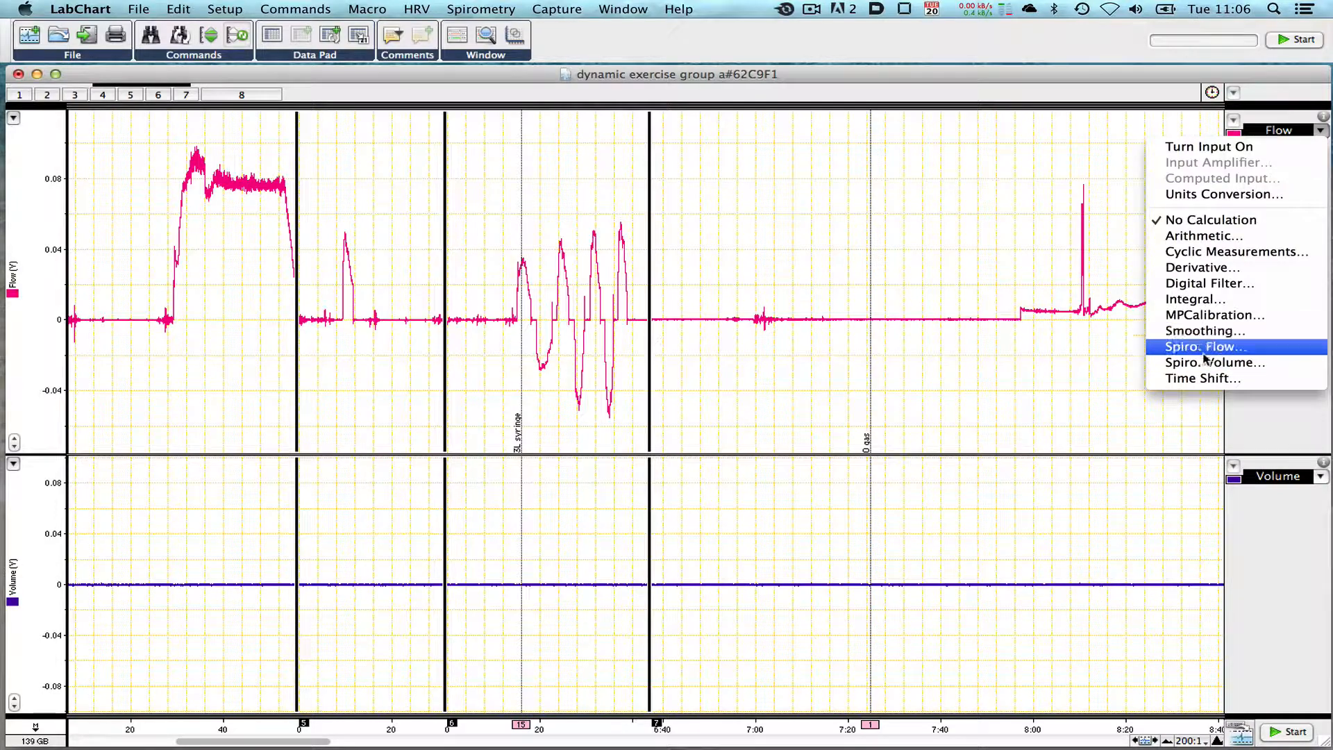
{"action": "mouse_move", "coordinate": [1203, 377]}
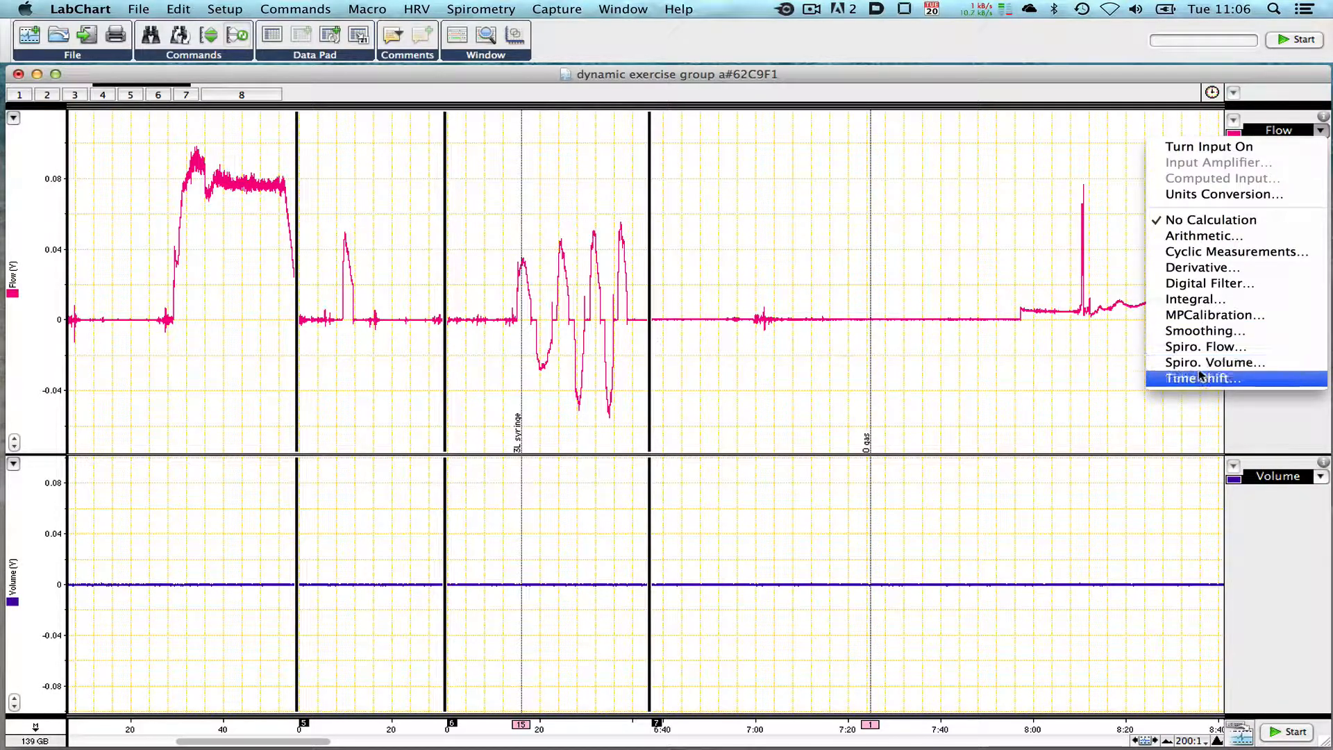
{"action": "mouse_move", "coordinate": [1213, 363]}
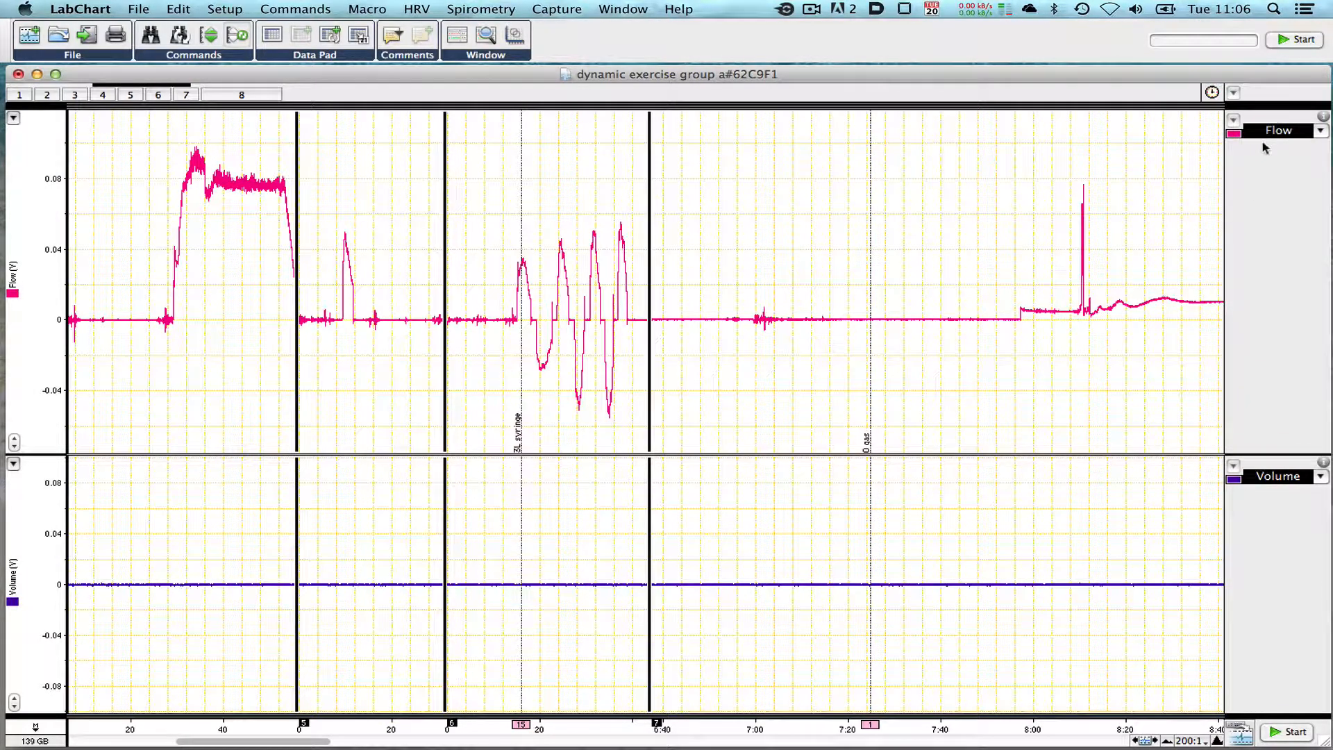
{"action": "left_click", "coordinate": [1319, 131]}
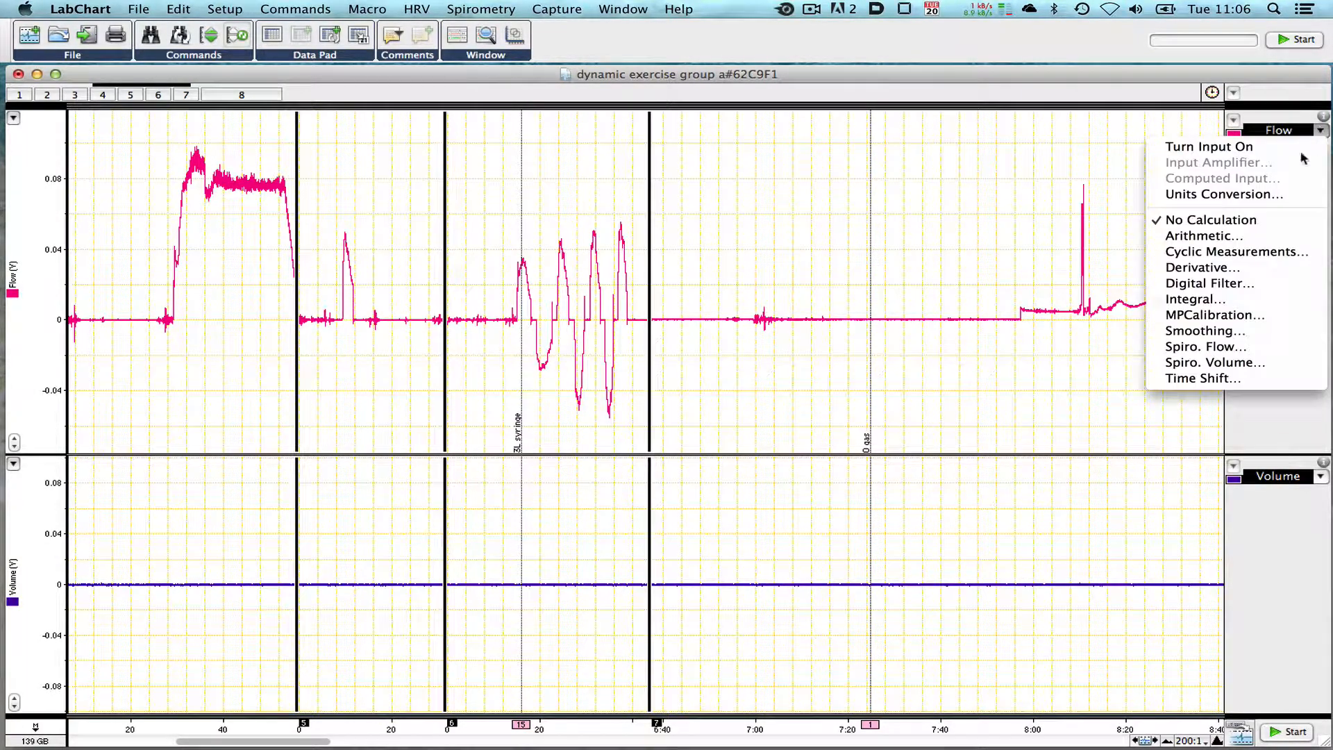
{"action": "left_click", "coordinate": [1205, 346]}
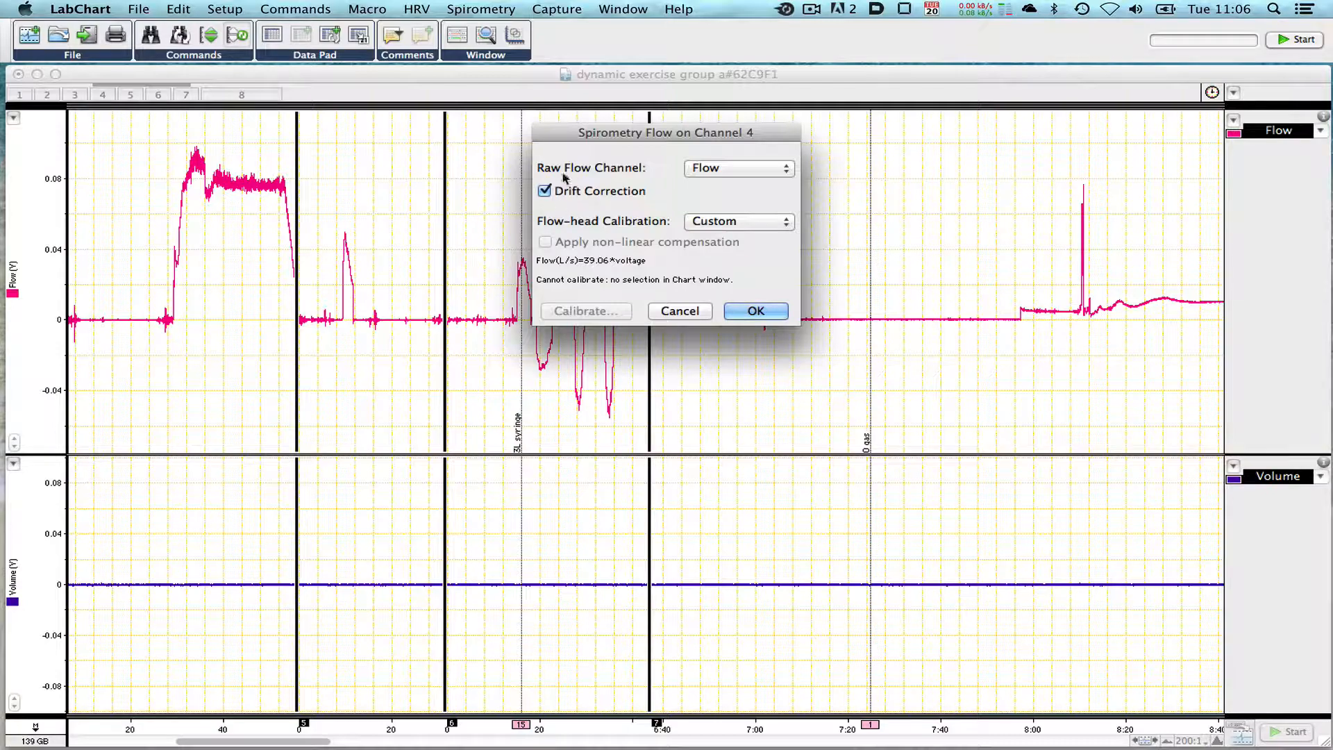
{"action": "mouse_move", "coordinate": [580, 207]}
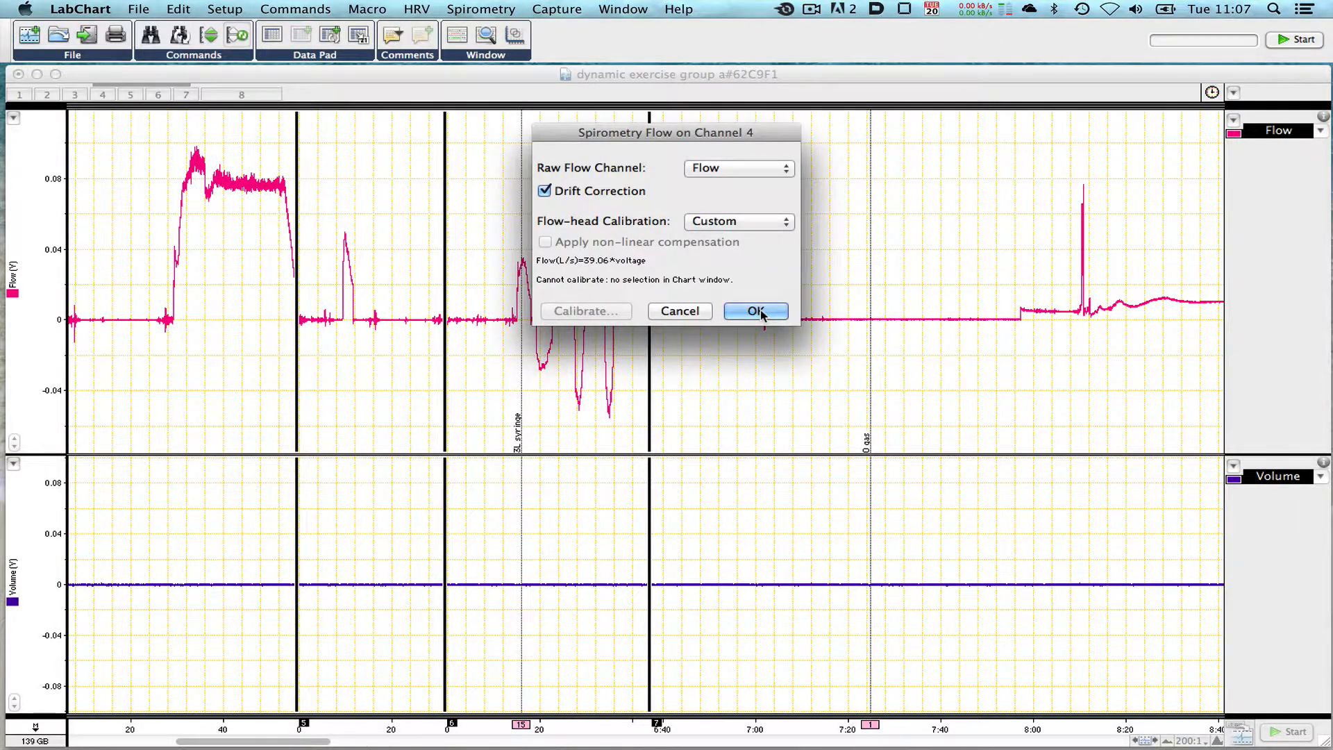
{"action": "left_click", "coordinate": [756, 309]}
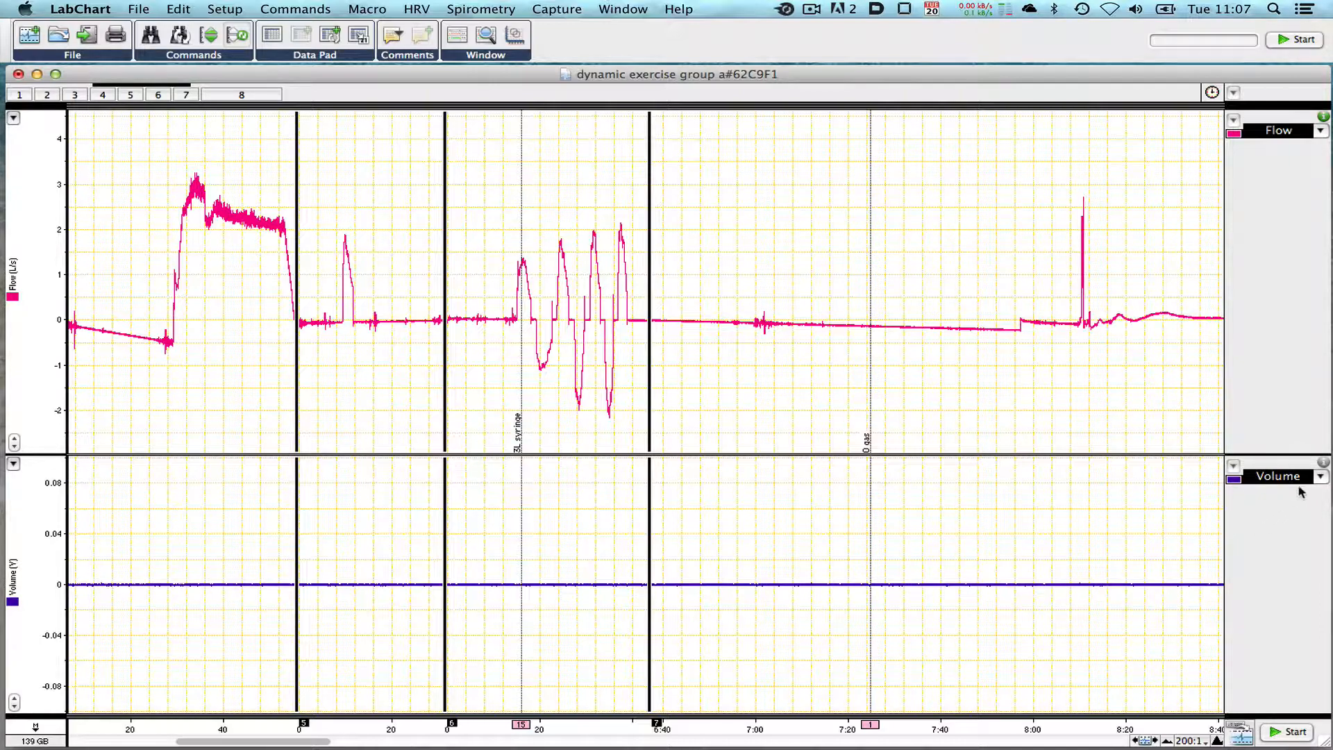
- Apply a Spiro. Volume calculation to the Volume channel using Flow as its source channel
{"action": "left_click", "coordinate": [1320, 477]}
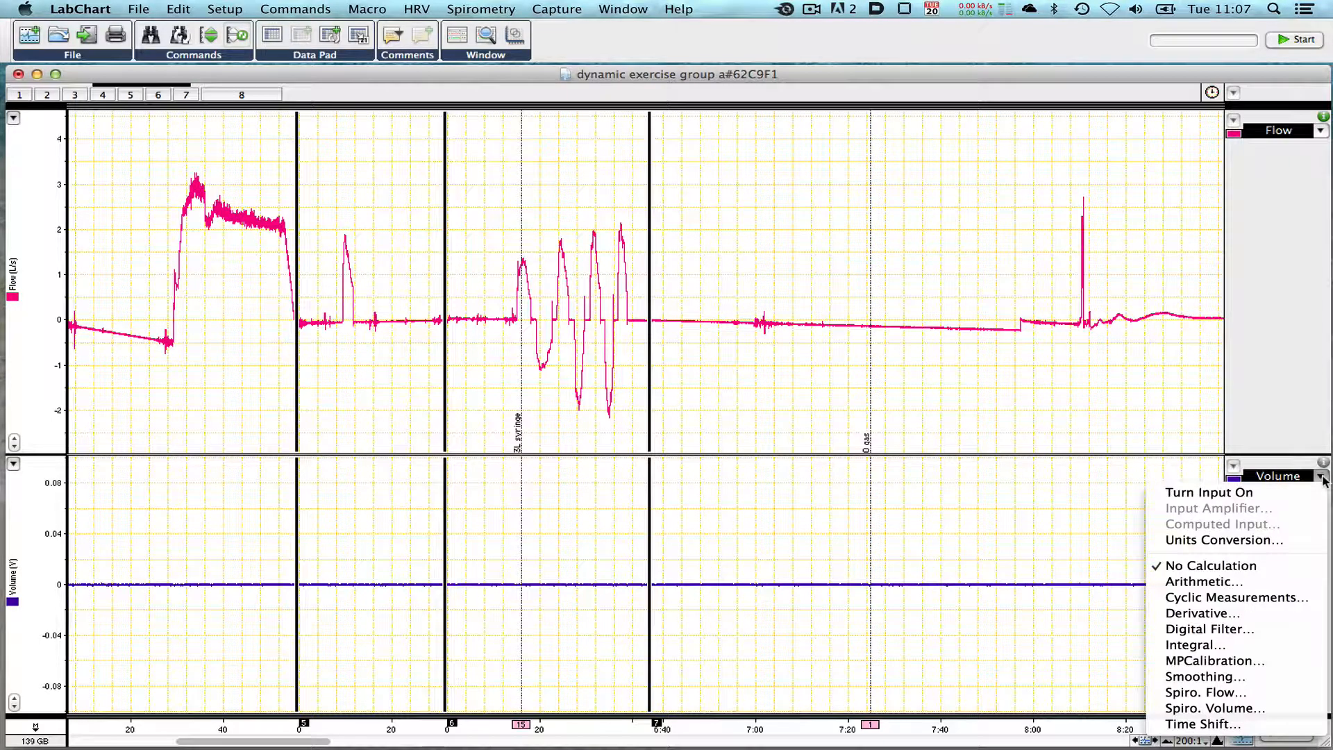
{"action": "left_click", "coordinate": [1214, 707]}
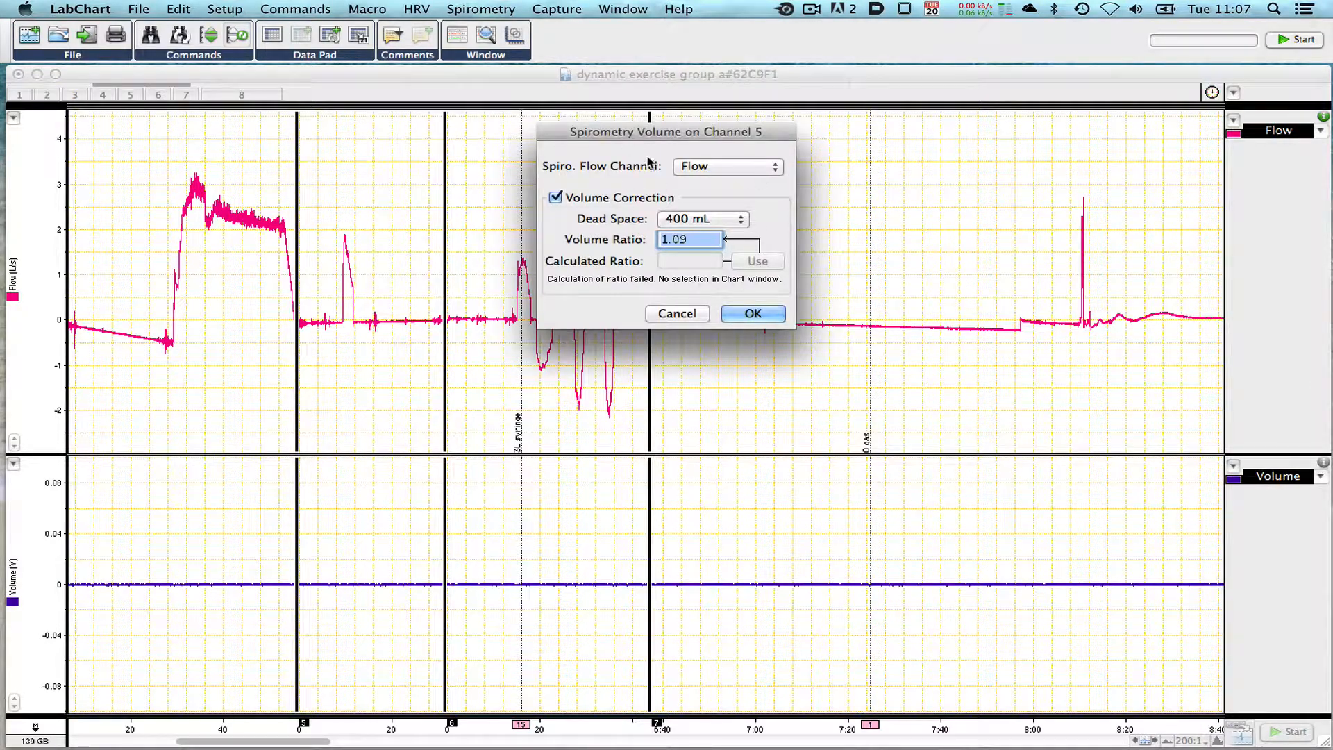
{"action": "mouse_move", "coordinate": [586, 177]}
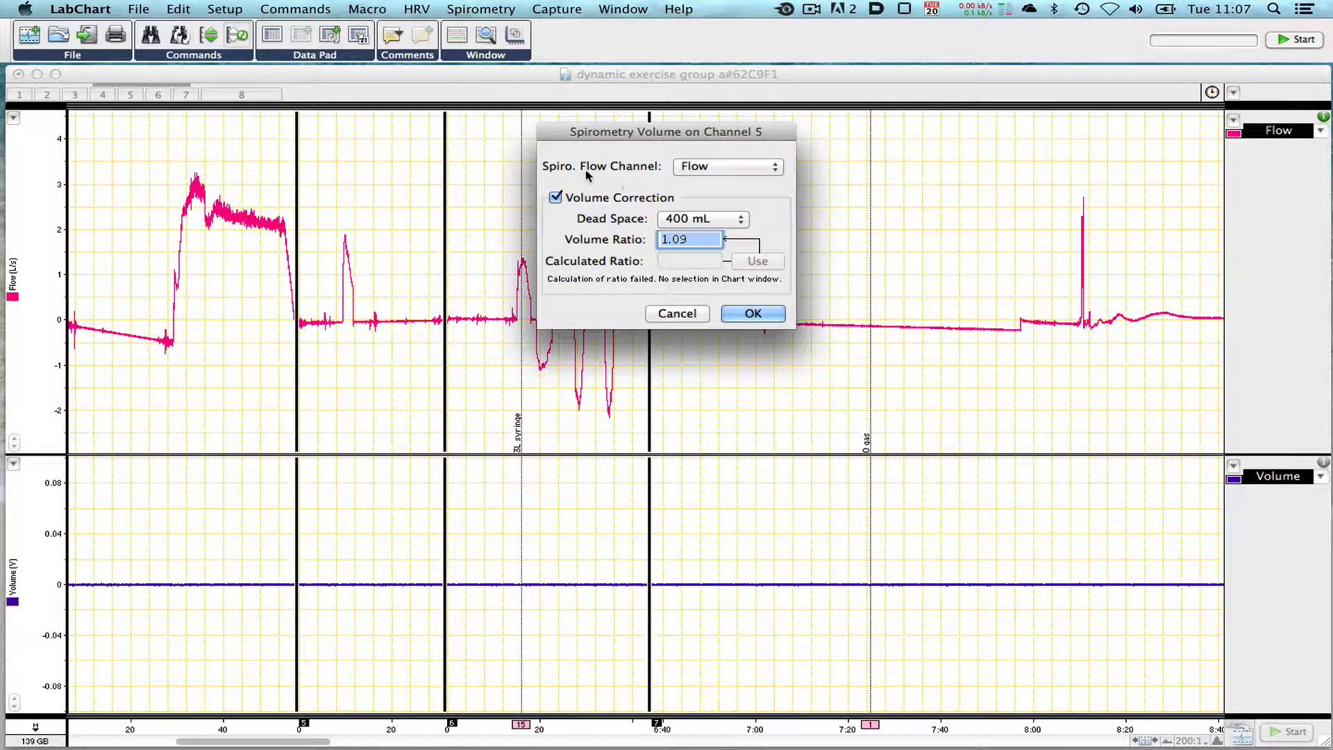
{"action": "left_click", "coordinate": [726, 166]}
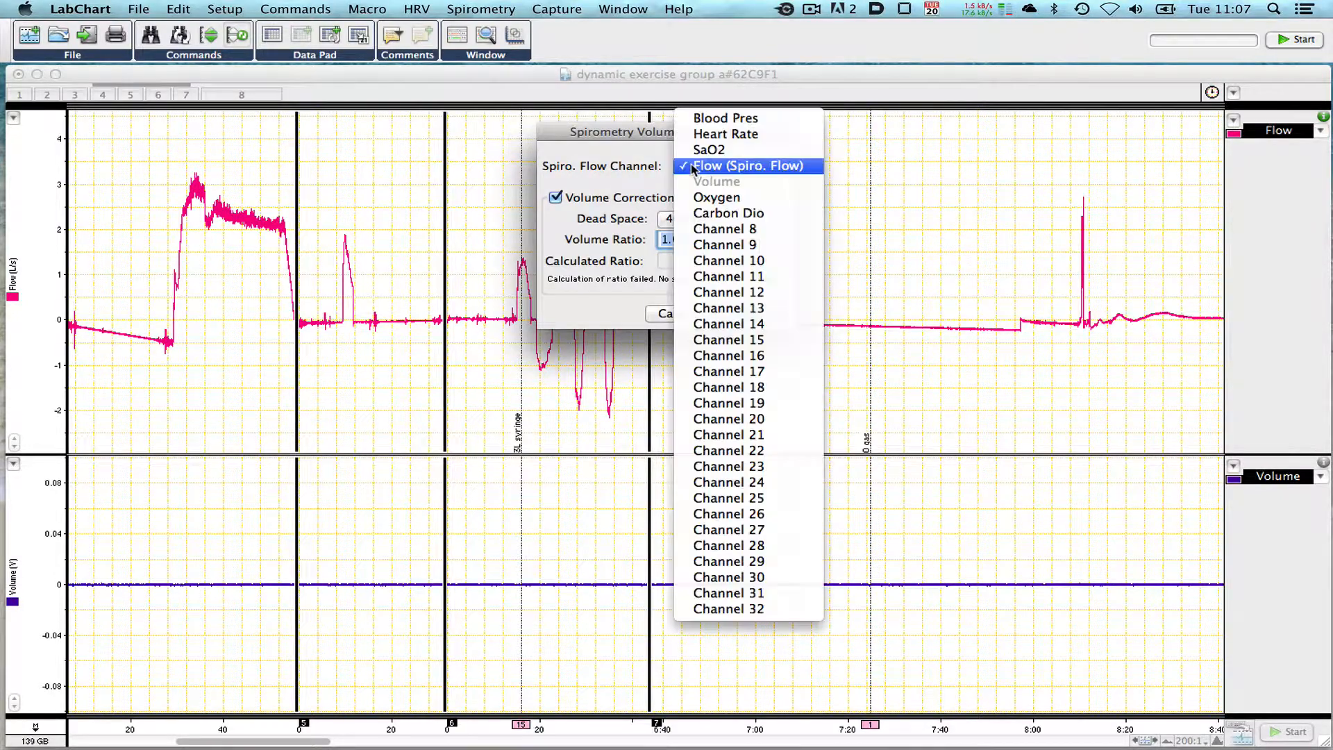
{"action": "left_click", "coordinate": [749, 165]}
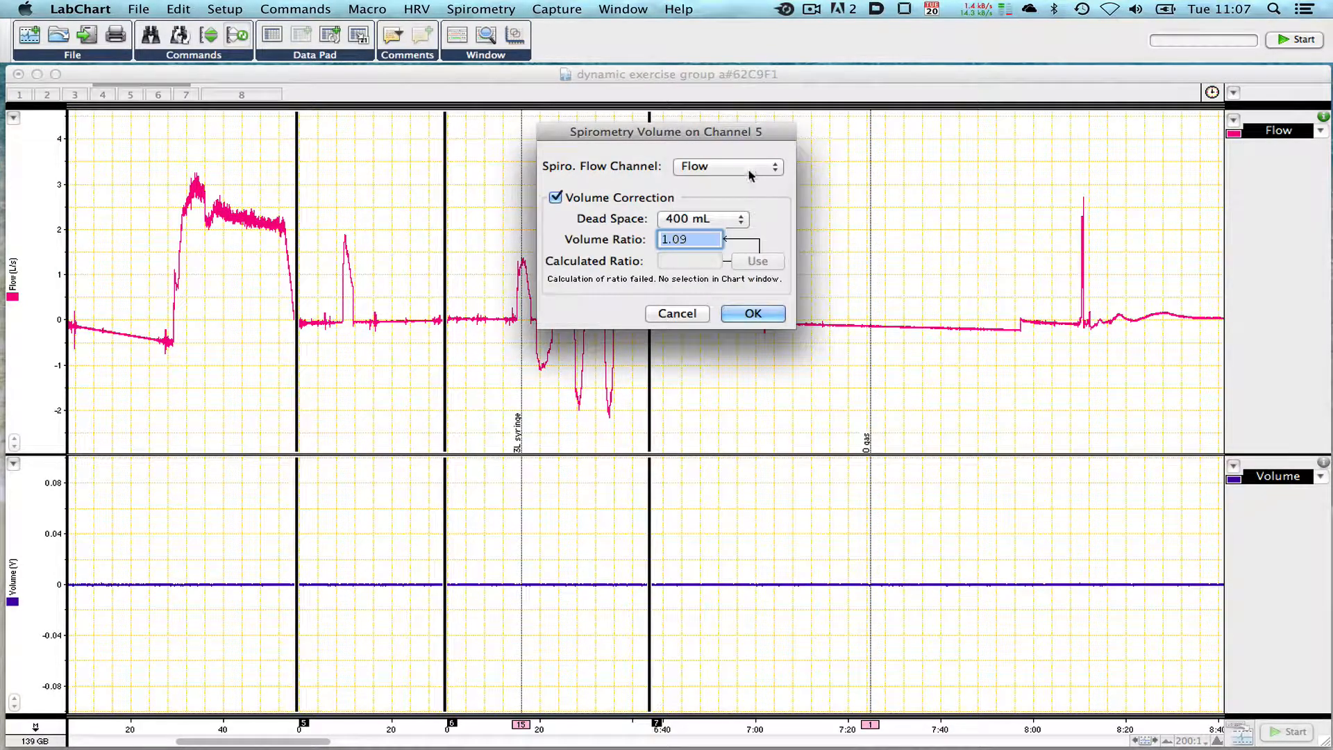
{"action": "left_click", "coordinate": [751, 312]}
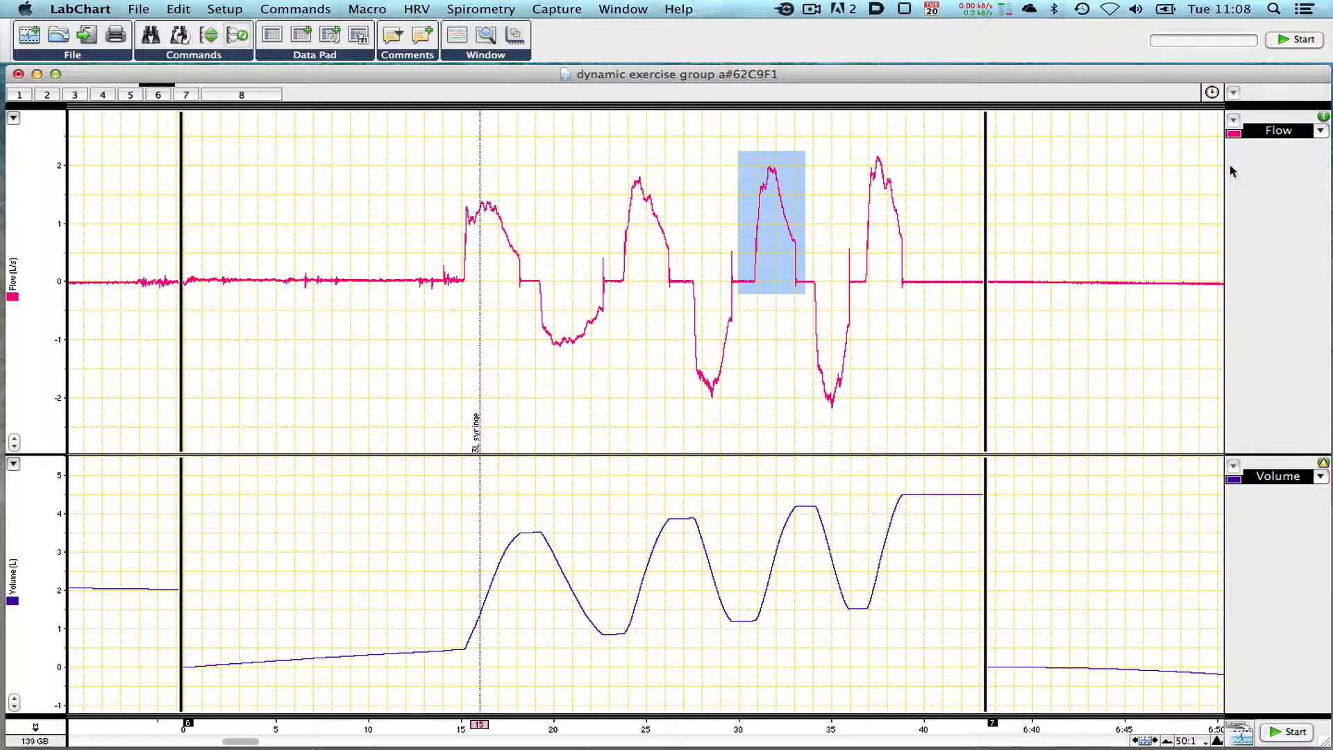
- Recalibrate the Flow channel's spirometry flow from the selected breath with 3.0 L injected volume
{"action": "left_click", "coordinate": [1319, 129]}
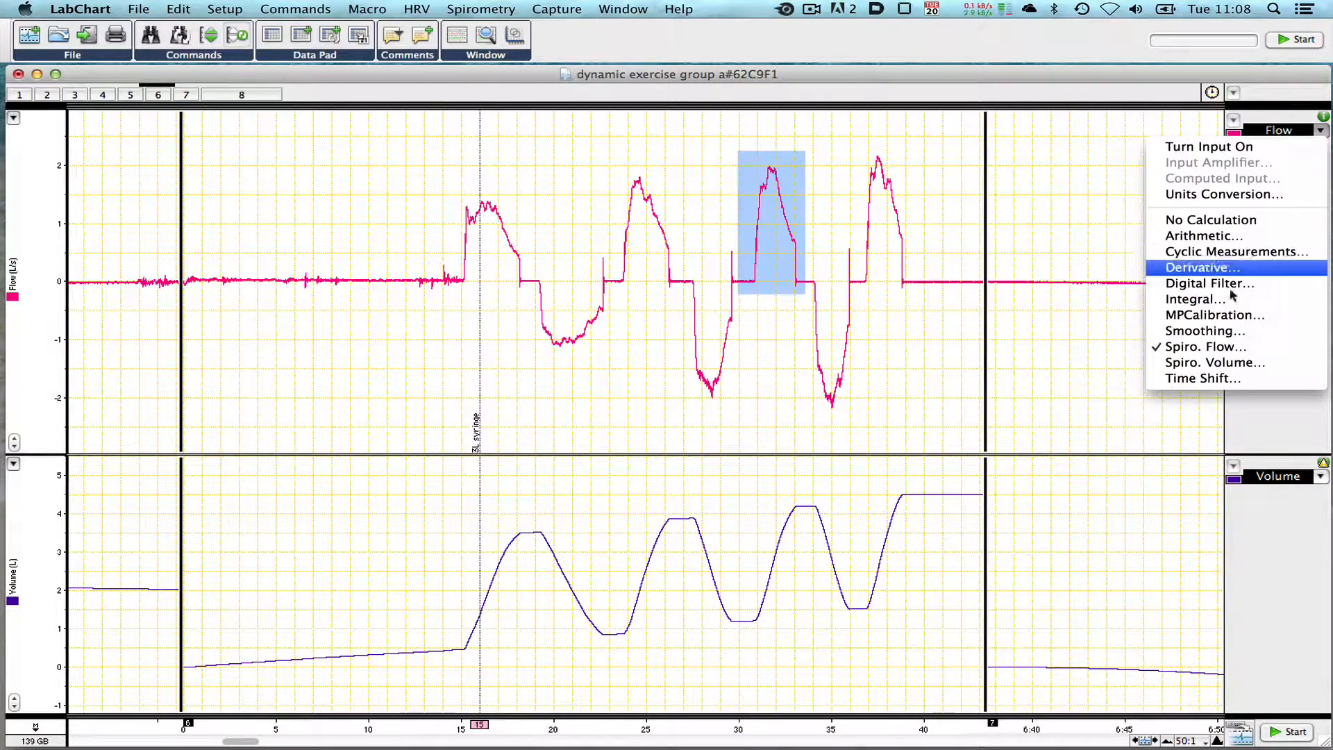
{"action": "left_click", "coordinate": [1205, 345]}
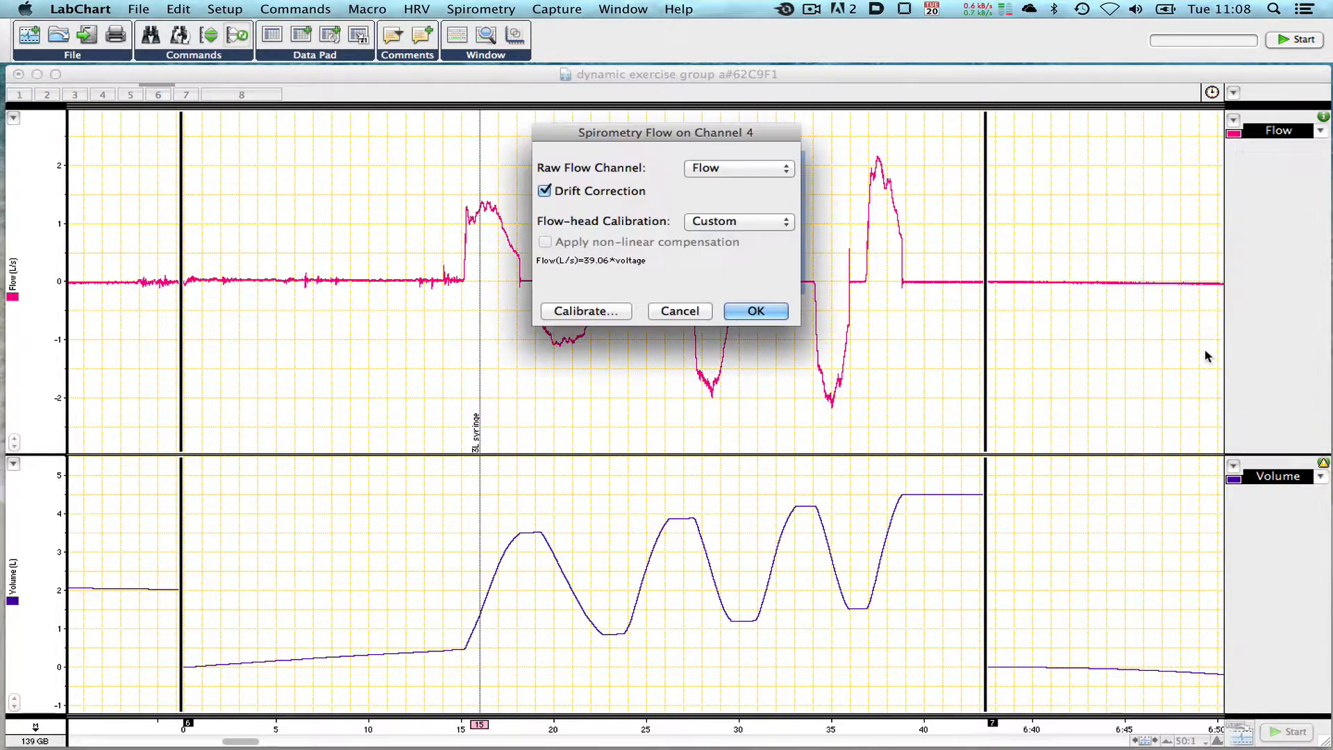
{"action": "mouse_move", "coordinate": [620, 306]}
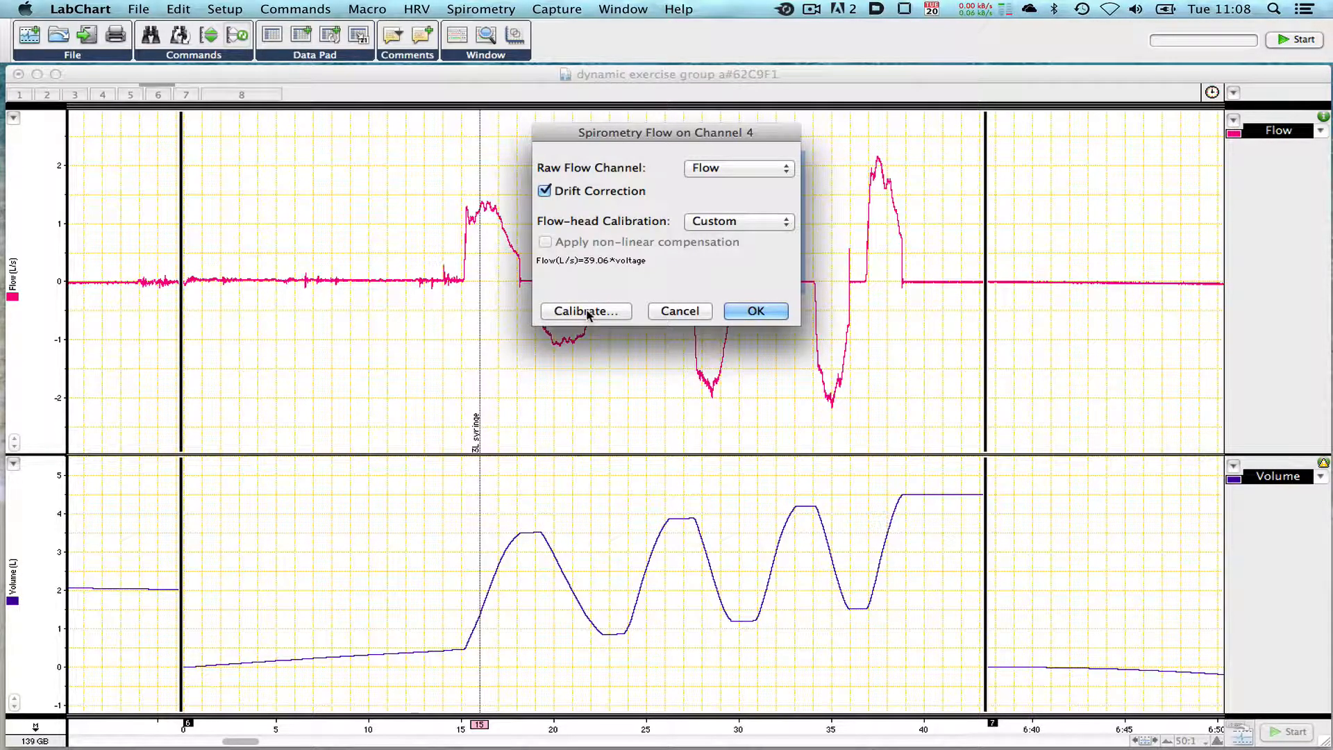
{"action": "left_click", "coordinate": [584, 310]}
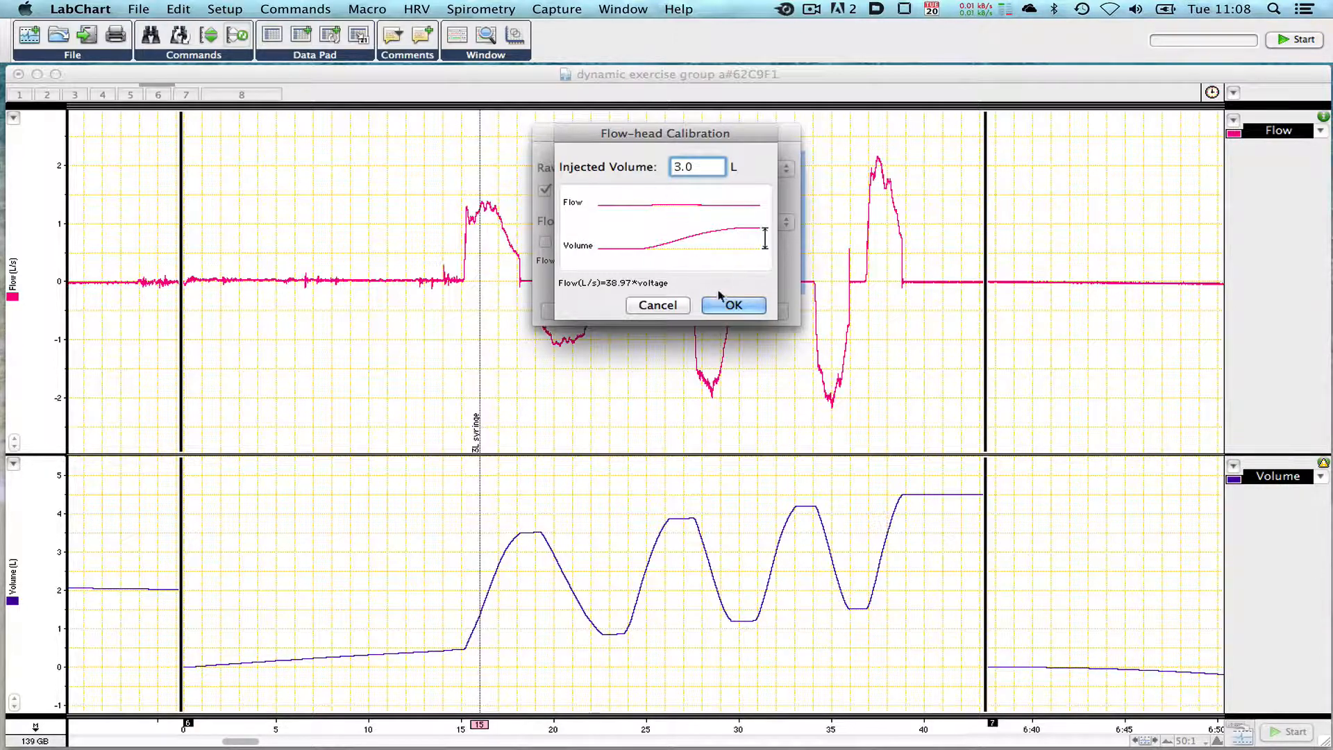
{"action": "left_click", "coordinate": [732, 306]}
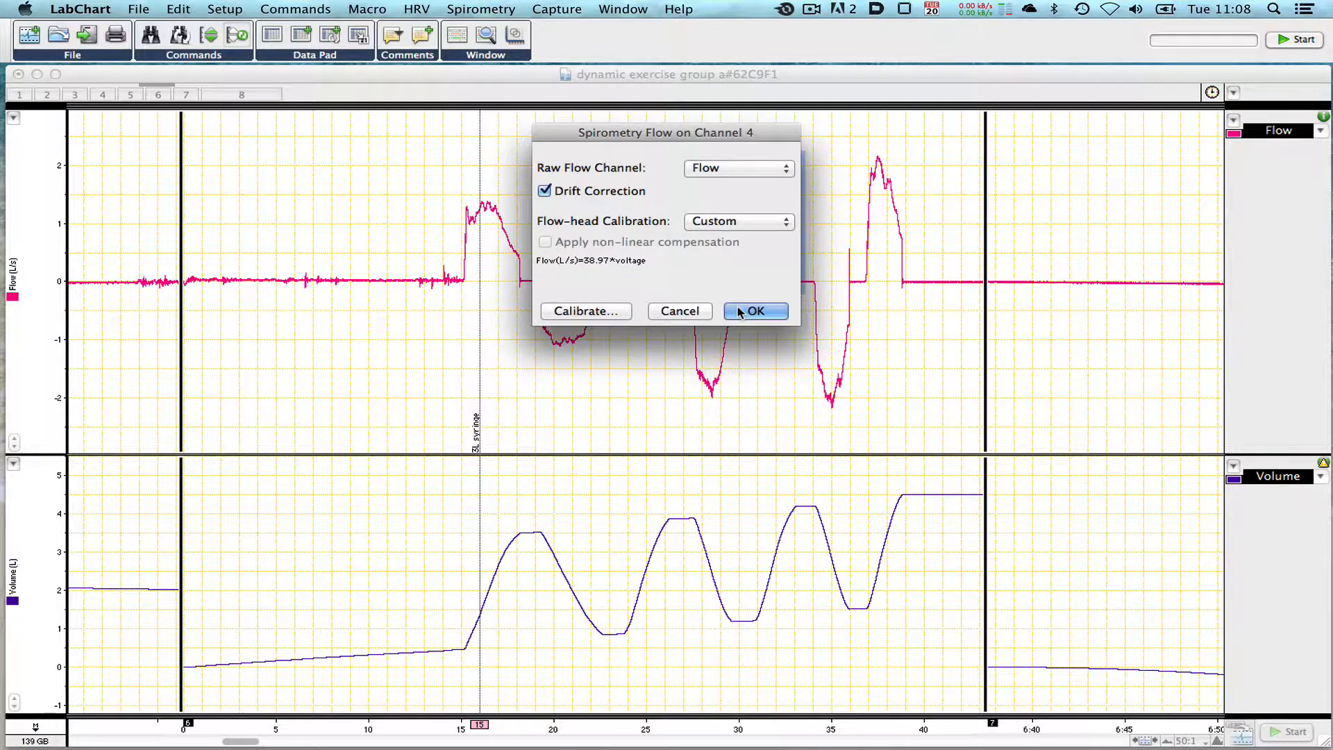
{"action": "left_click", "coordinate": [756, 309]}
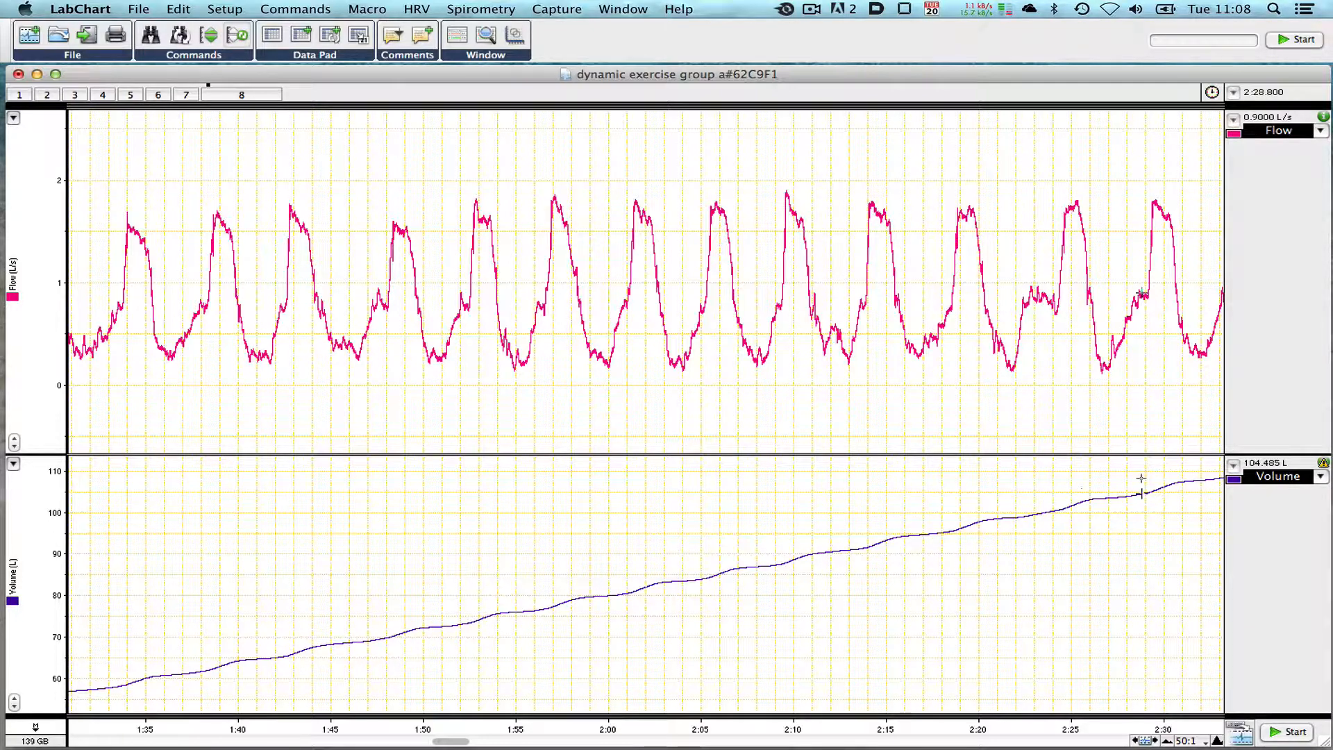
{"action": "left_click", "coordinate": [1321, 476]}
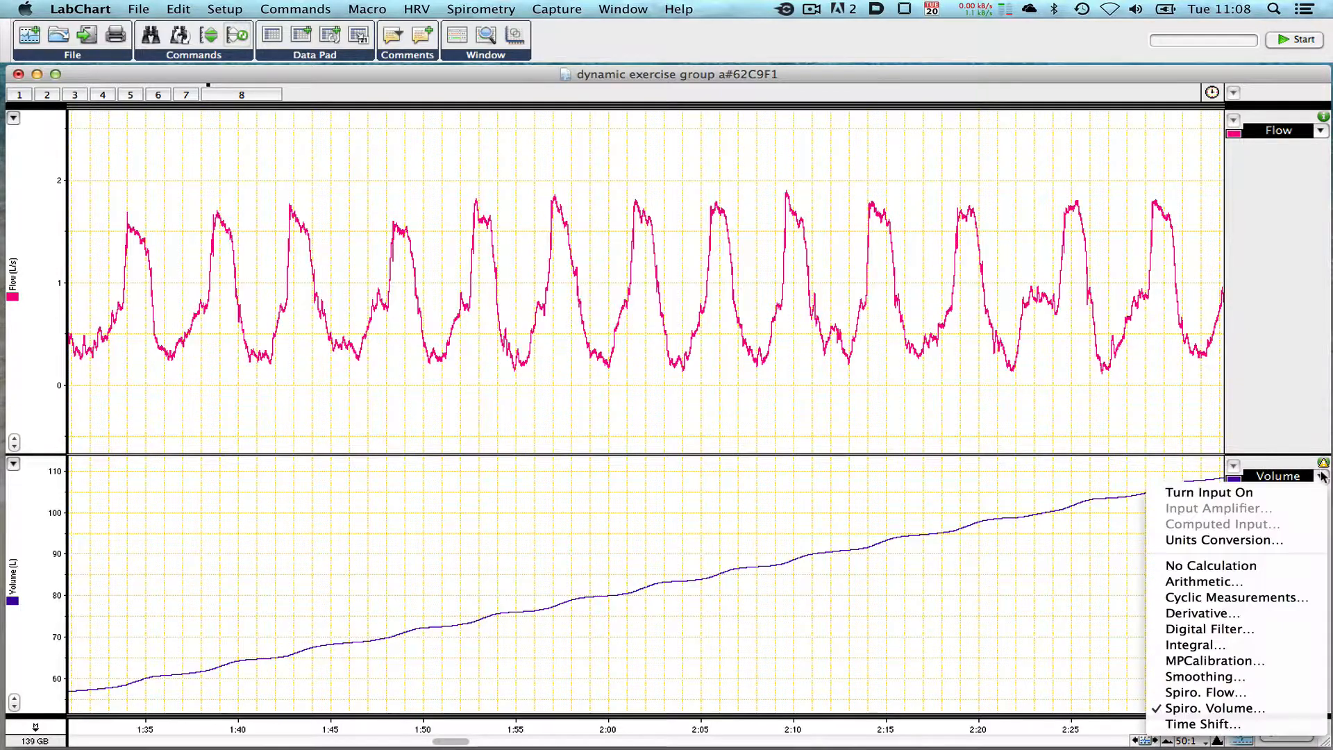
{"action": "left_click", "coordinate": [1213, 708]}
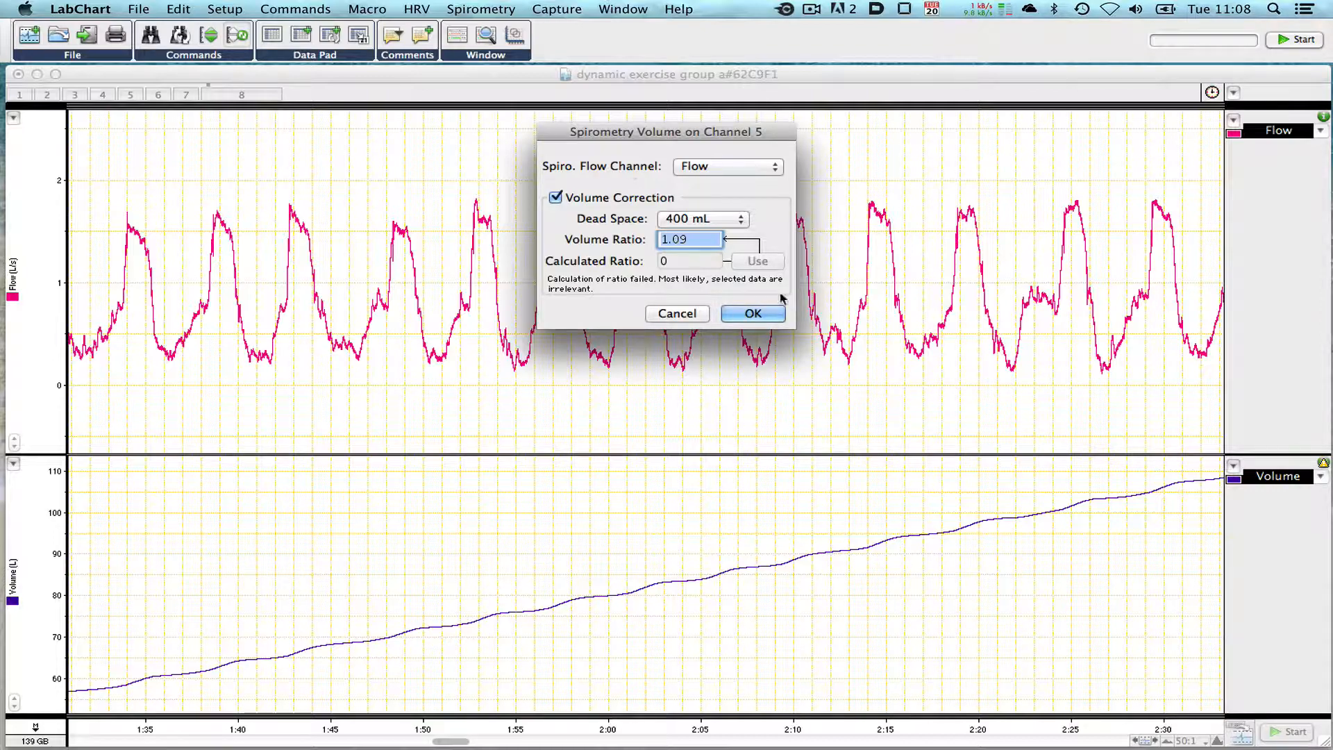
{"action": "mouse_move", "coordinate": [605, 182]}
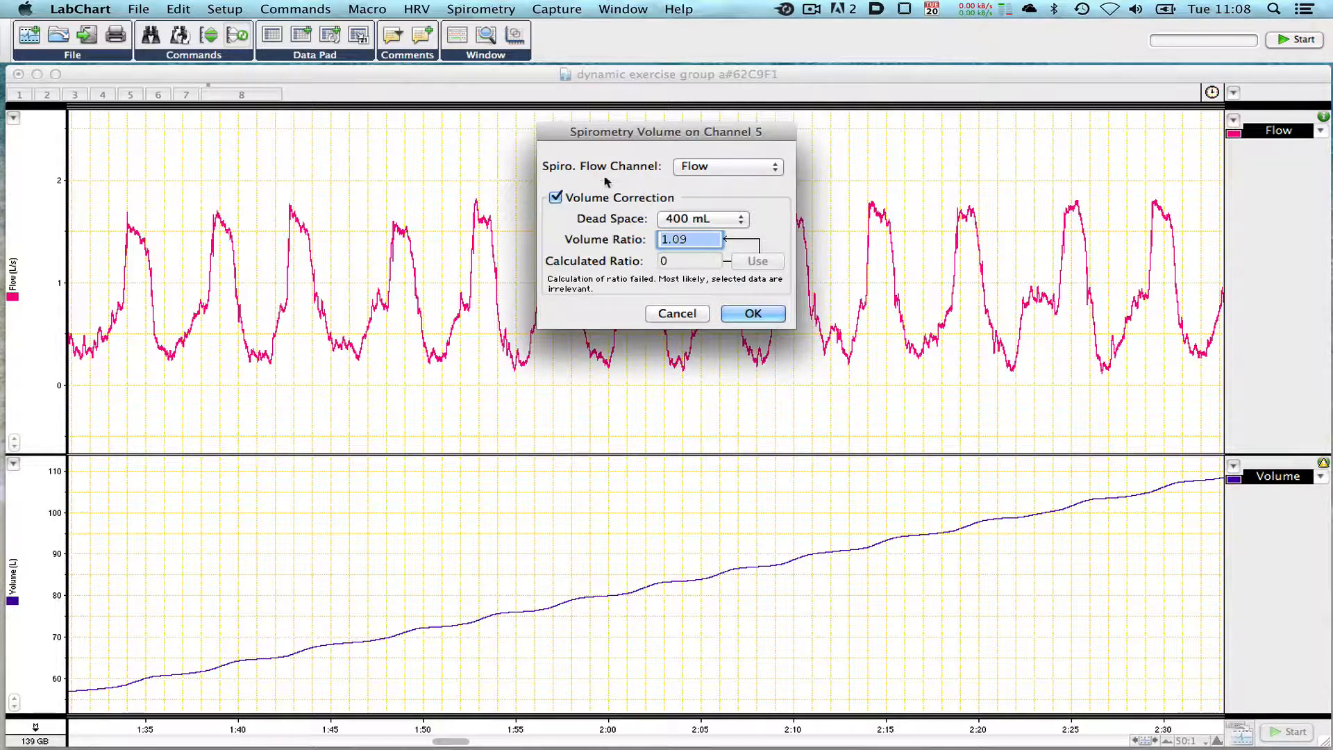
{"action": "mouse_move", "coordinate": [616, 307]}
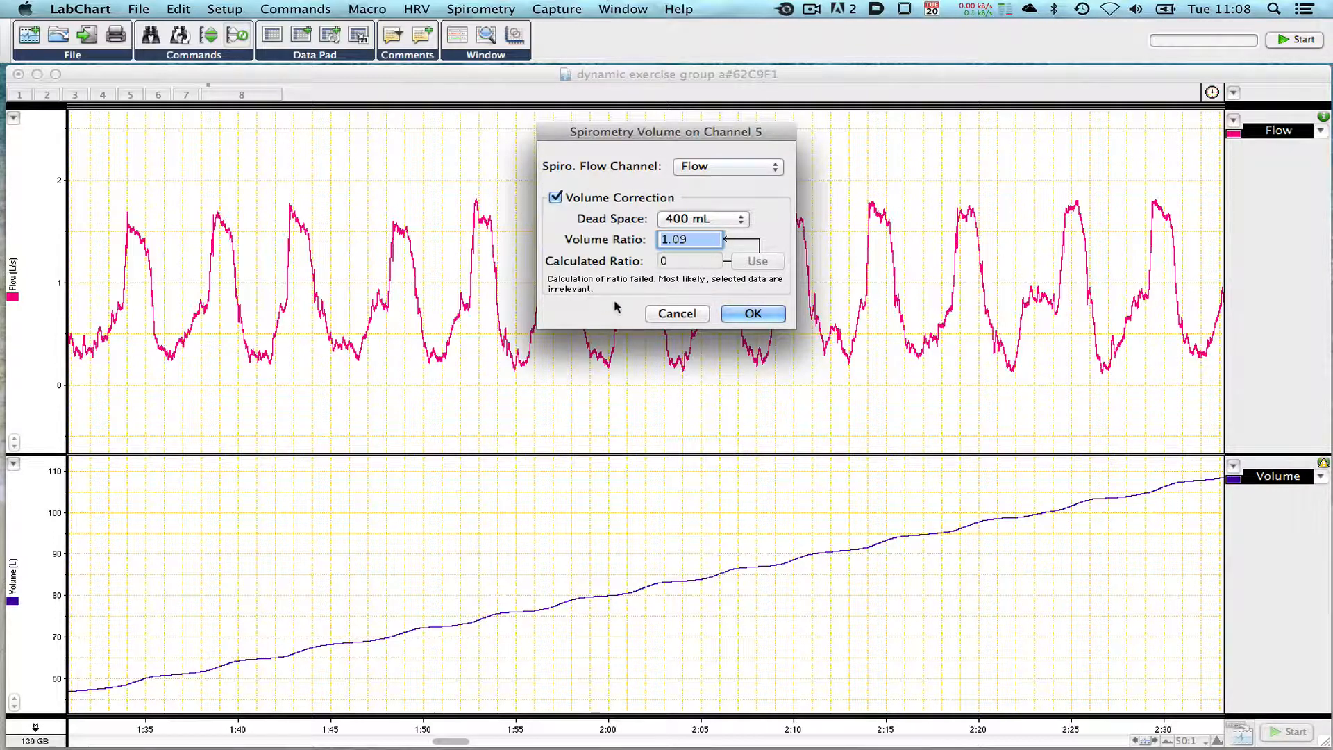
{"action": "mouse_move", "coordinate": [616, 269]}
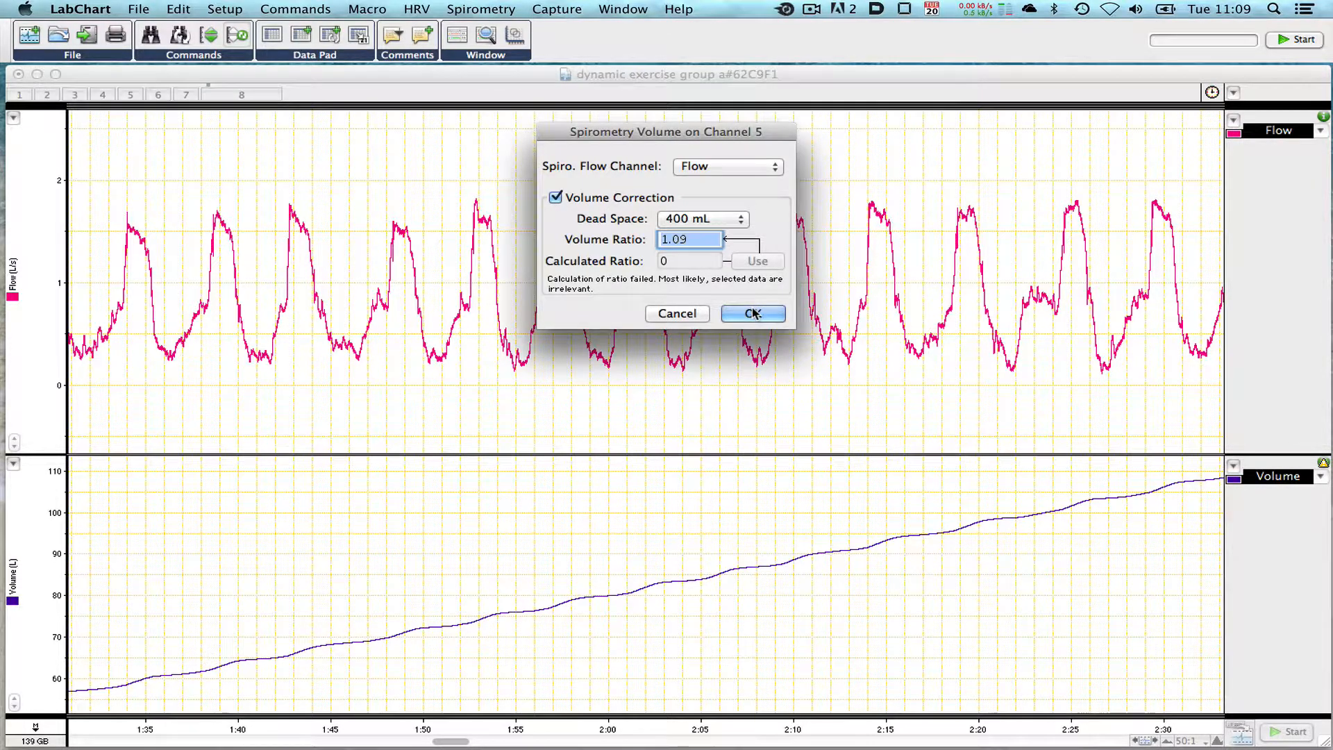
{"action": "left_click", "coordinate": [752, 313]}
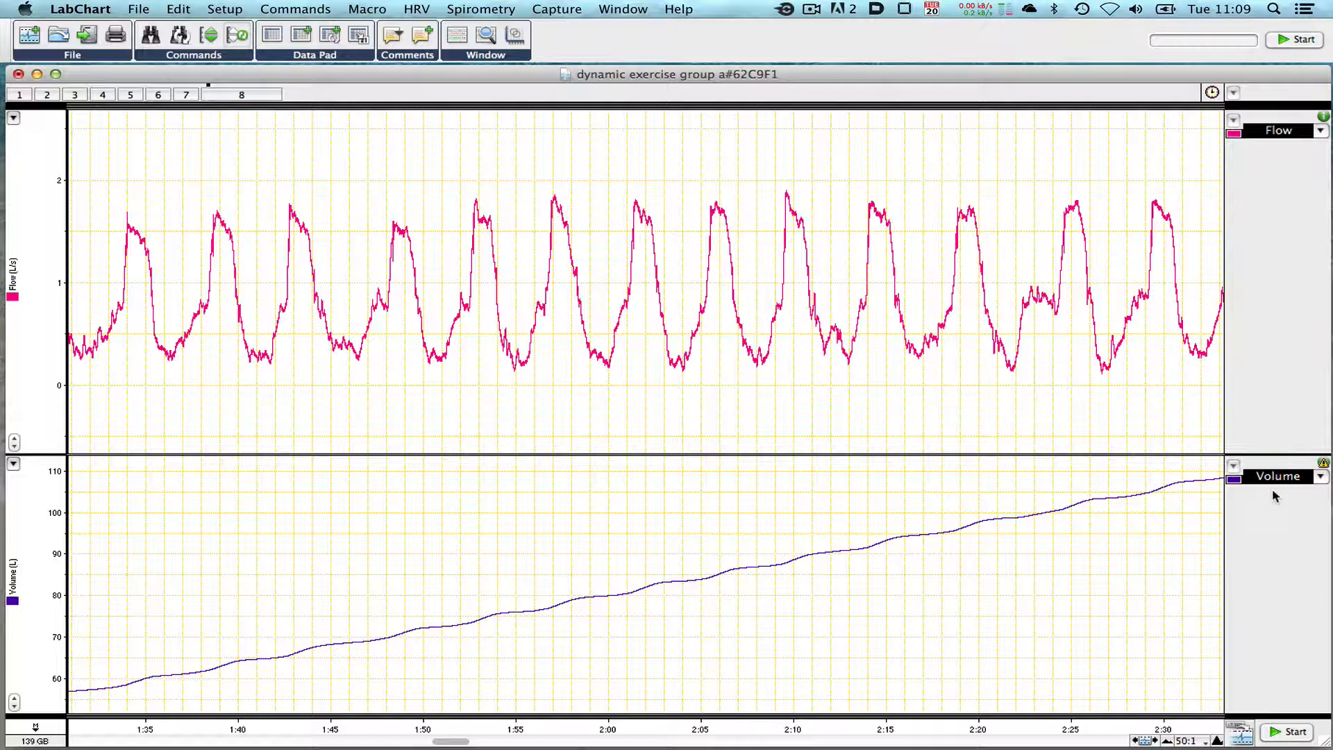
{"action": "mouse_move", "coordinate": [1322, 485]}
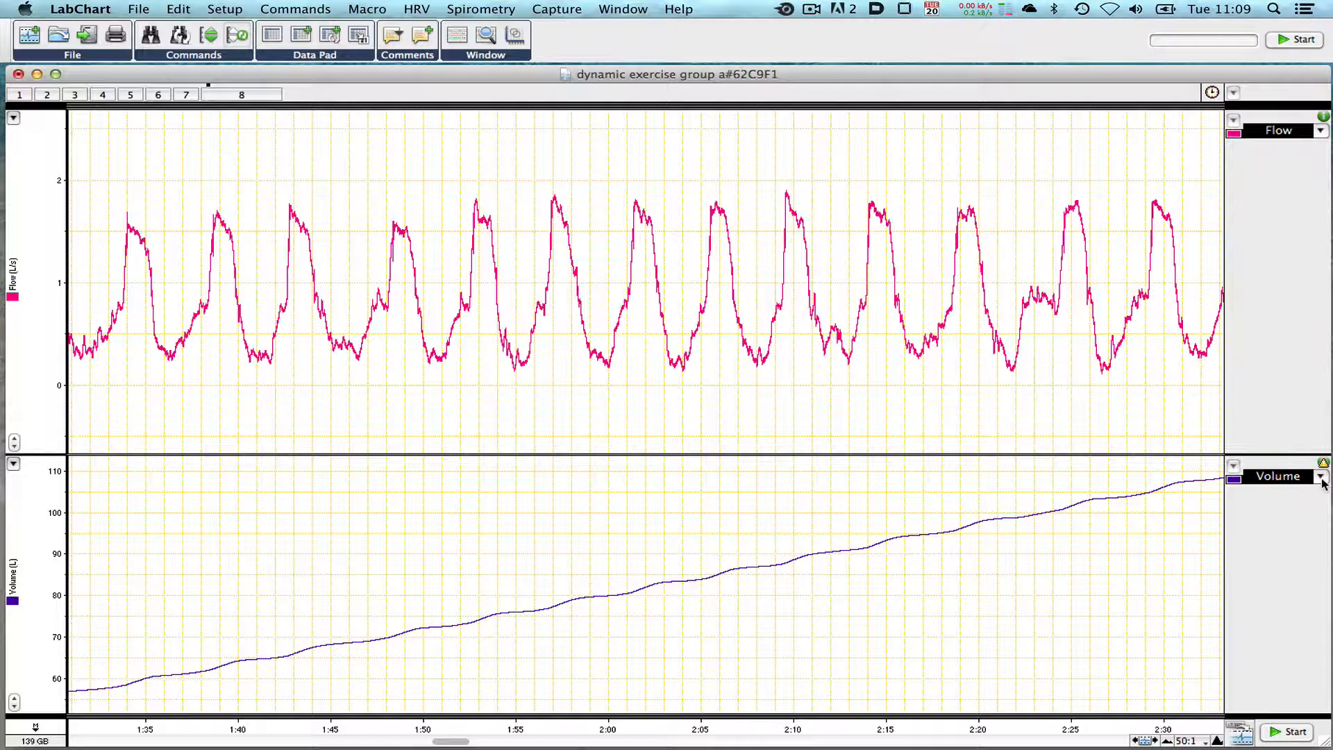
- Make Volume an Integral of Flow, positive only, reset each cycle, with 1 decimal place
{"action": "left_click", "coordinate": [1319, 476]}
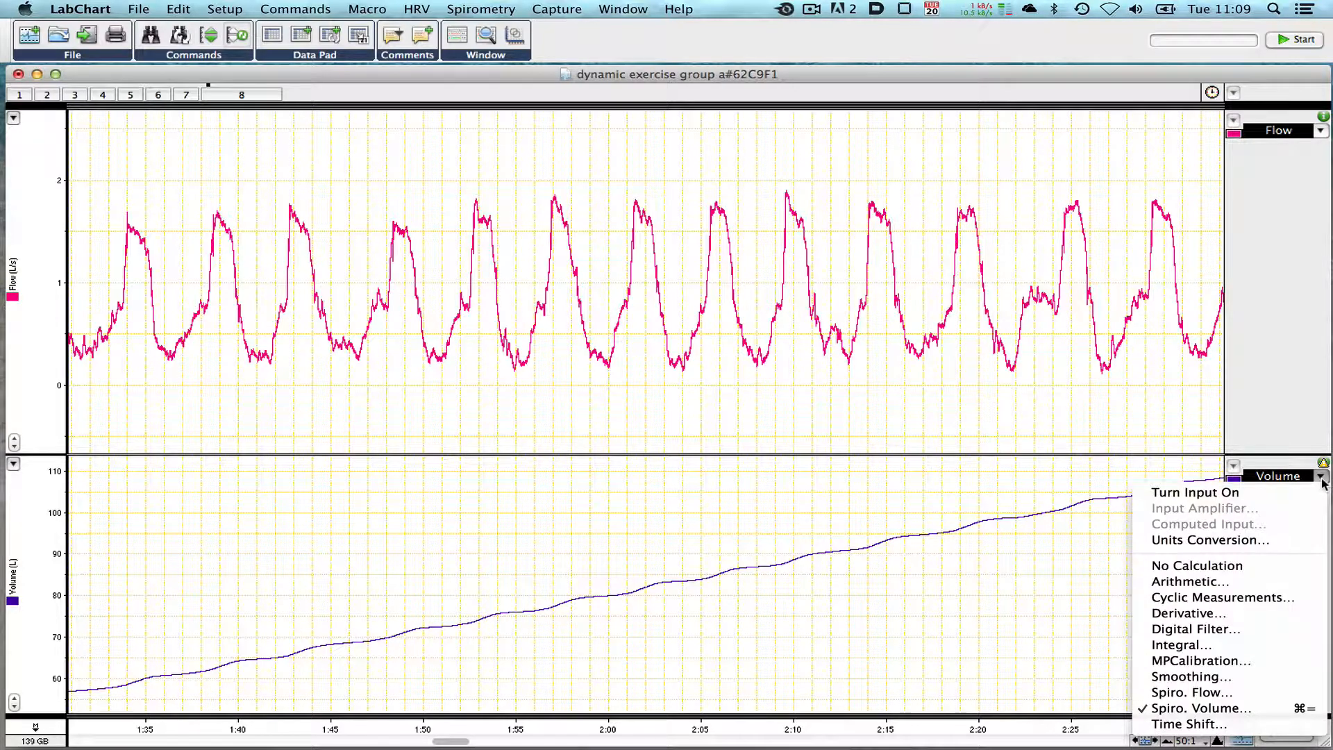
{"action": "mouse_move", "coordinate": [1205, 644]}
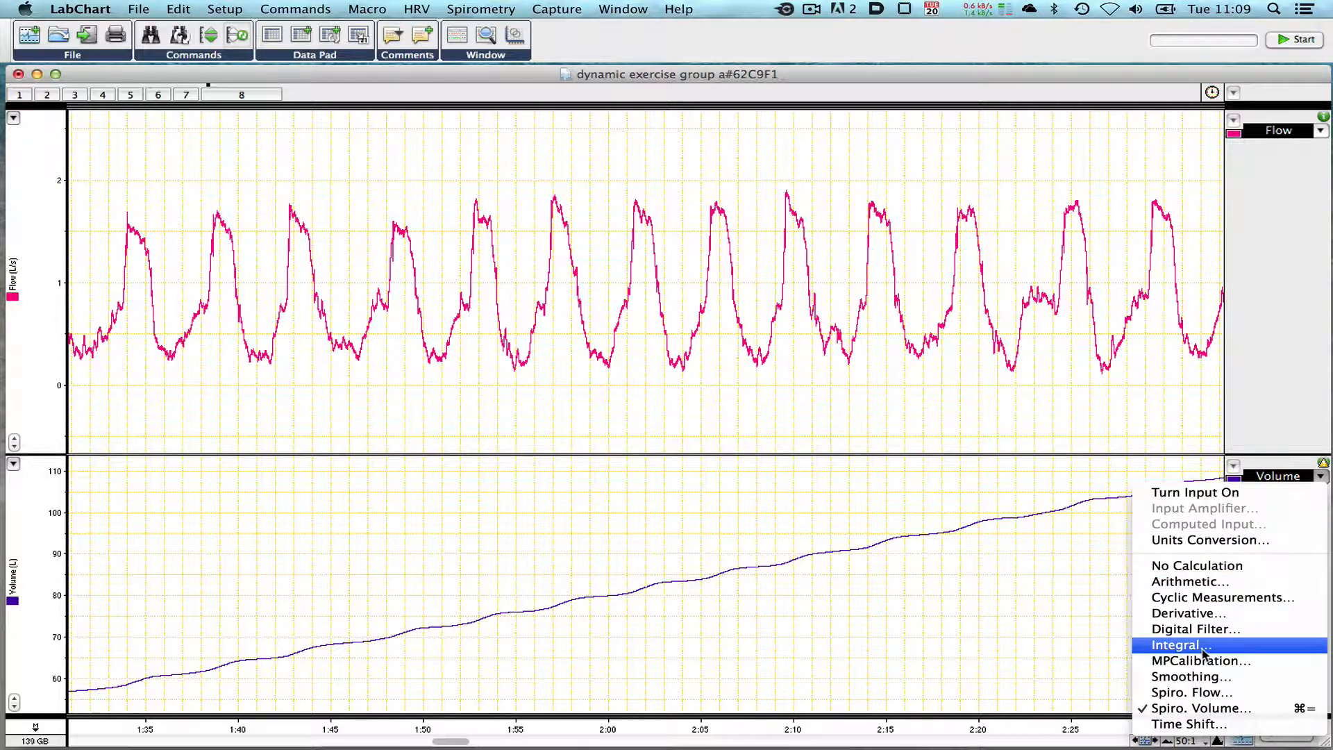
{"action": "left_click", "coordinate": [1176, 644]}
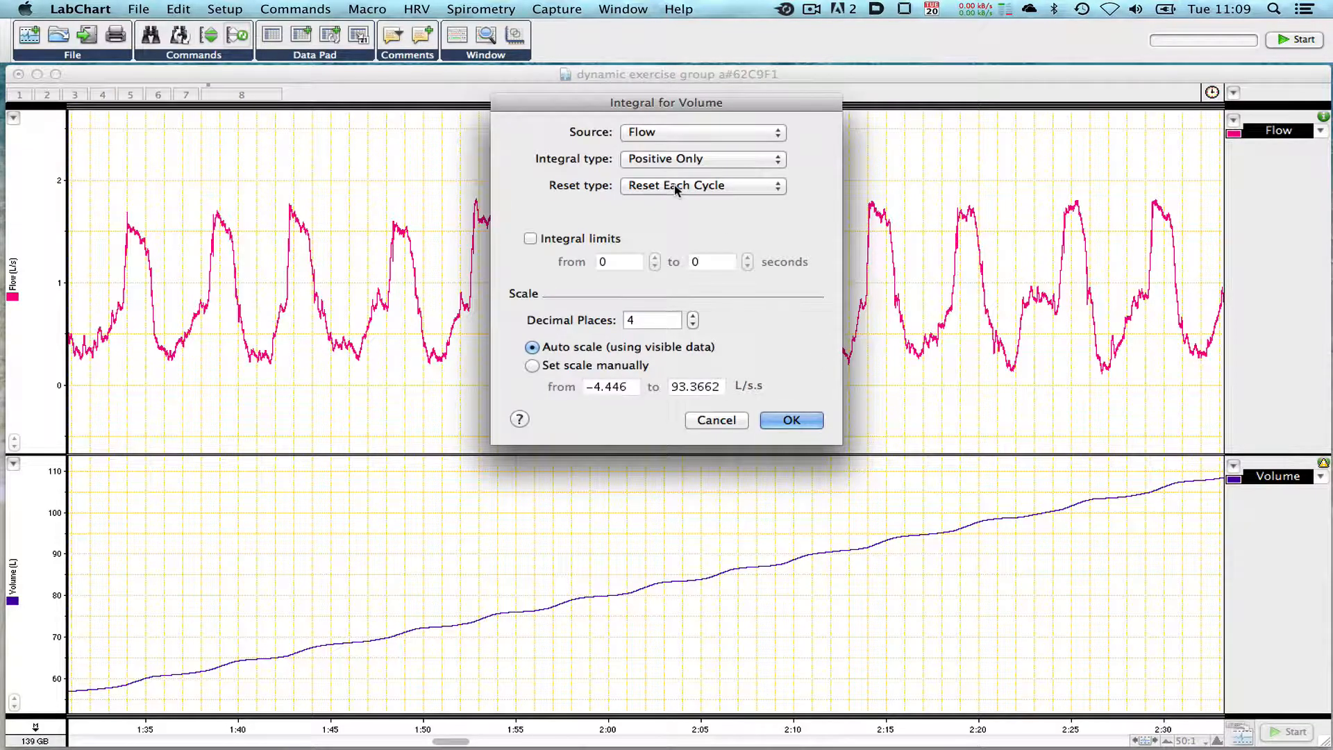
{"action": "left_click", "coordinate": [700, 132]}
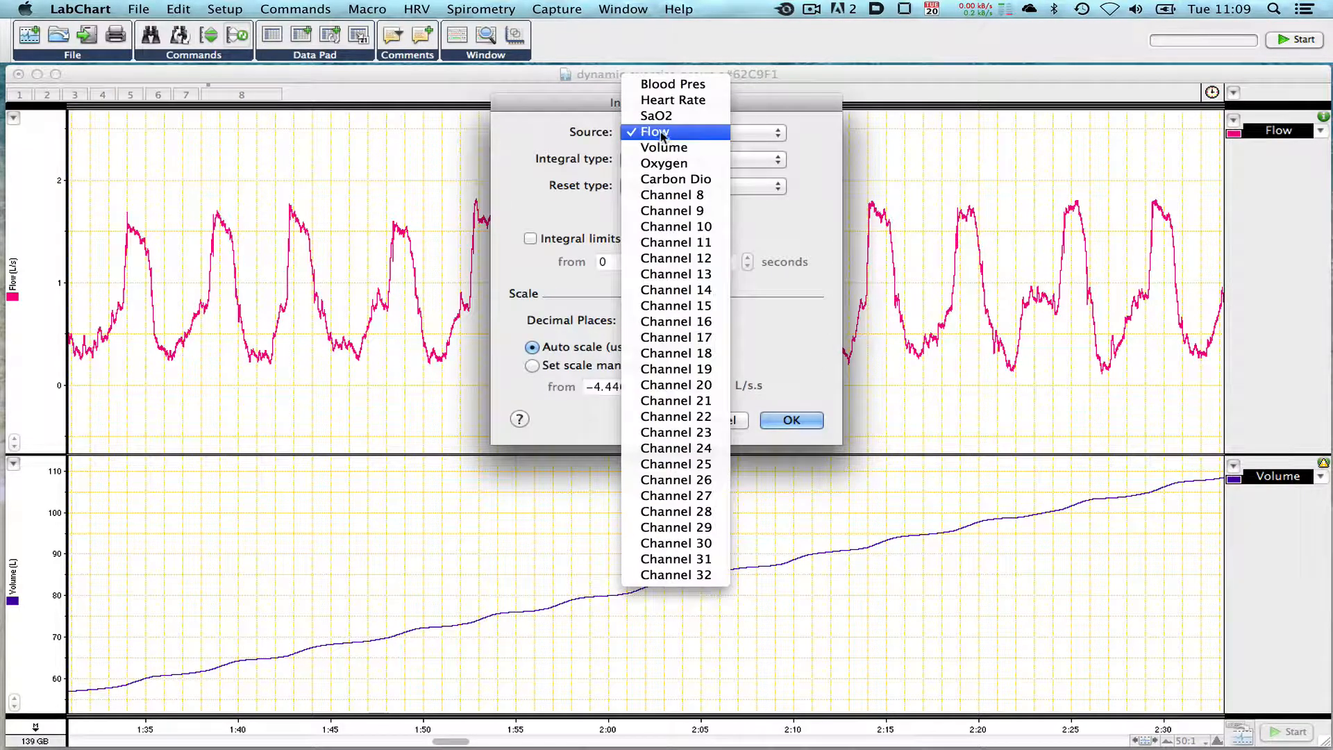
{"action": "left_click", "coordinate": [654, 132]}
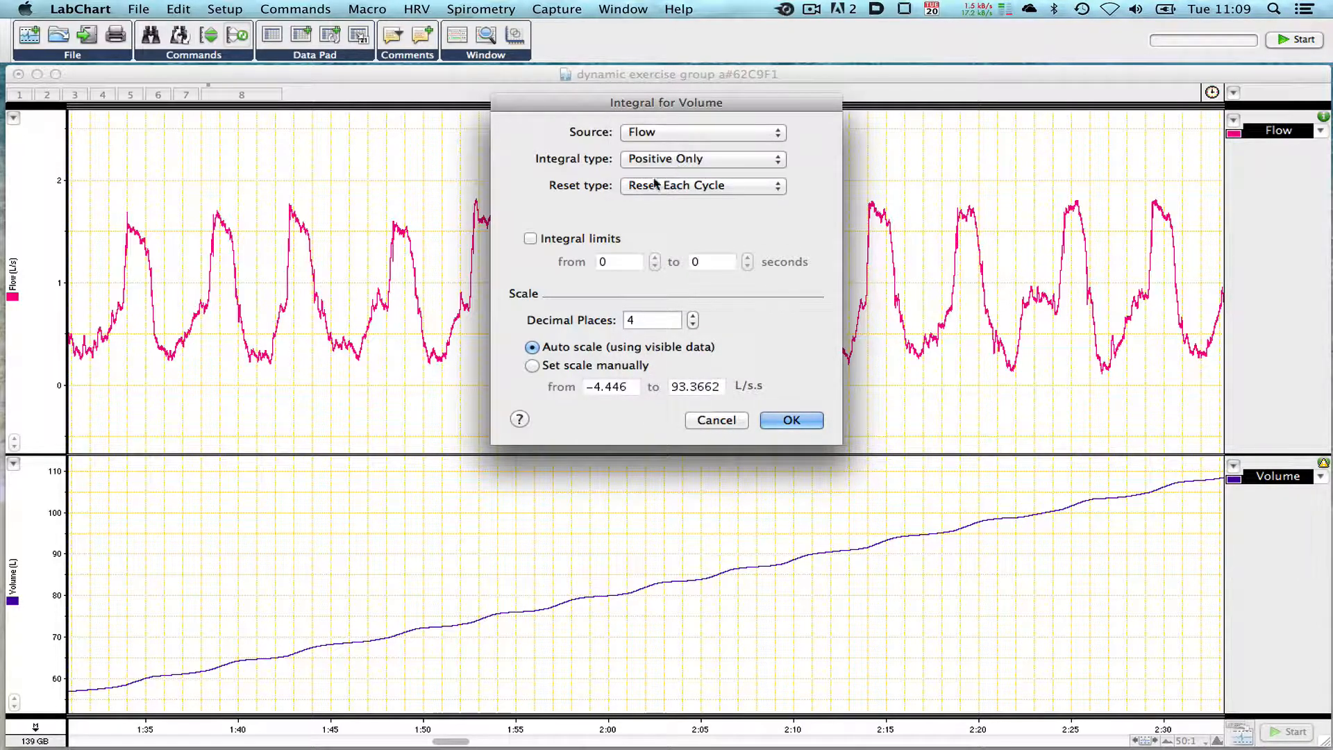
{"action": "left_click", "coordinate": [700, 185]}
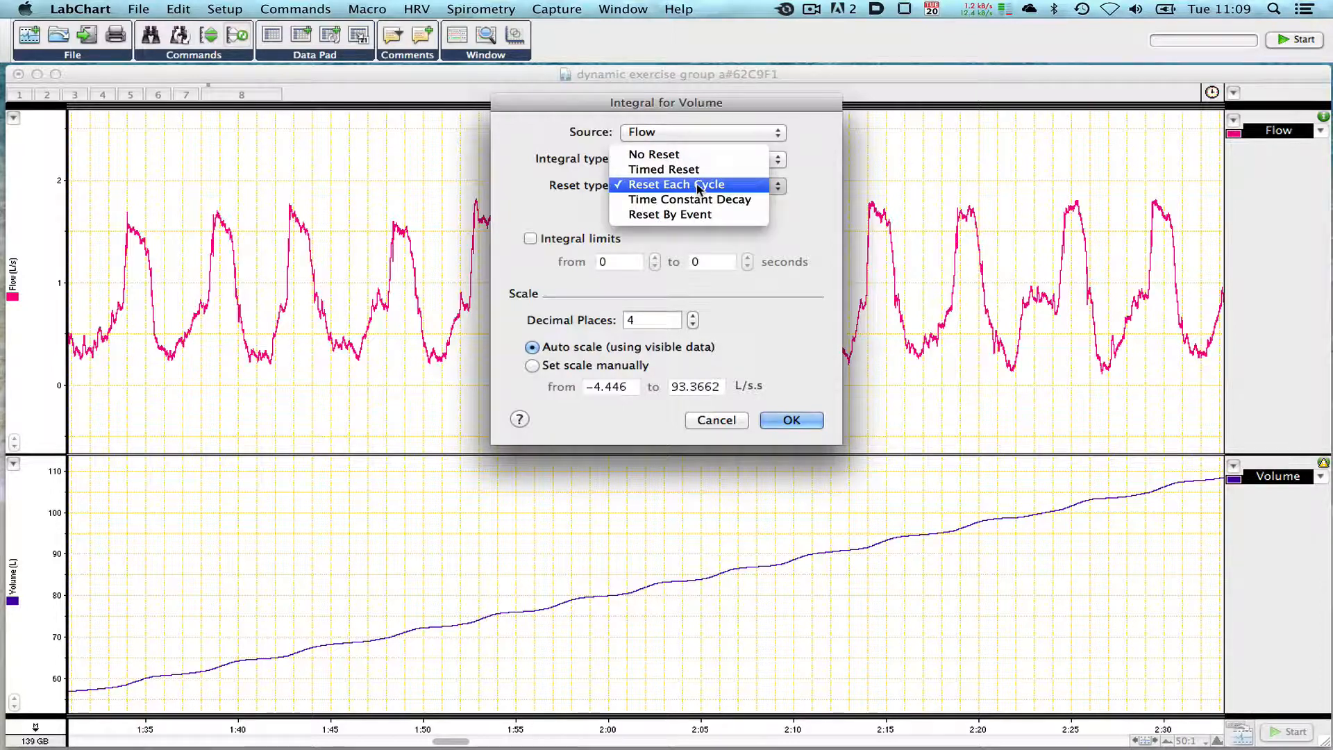
{"action": "left_click", "coordinate": [677, 185]}
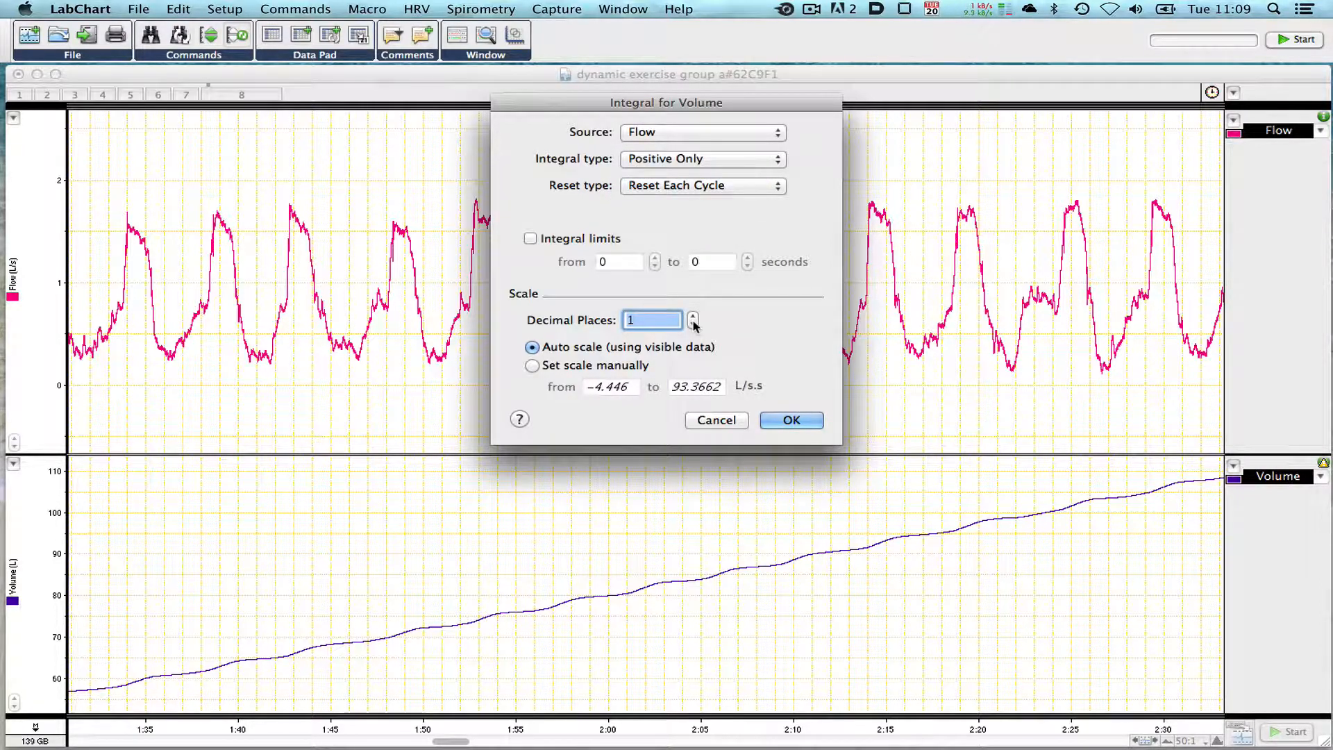
{"action": "left_click", "coordinate": [790, 419]}
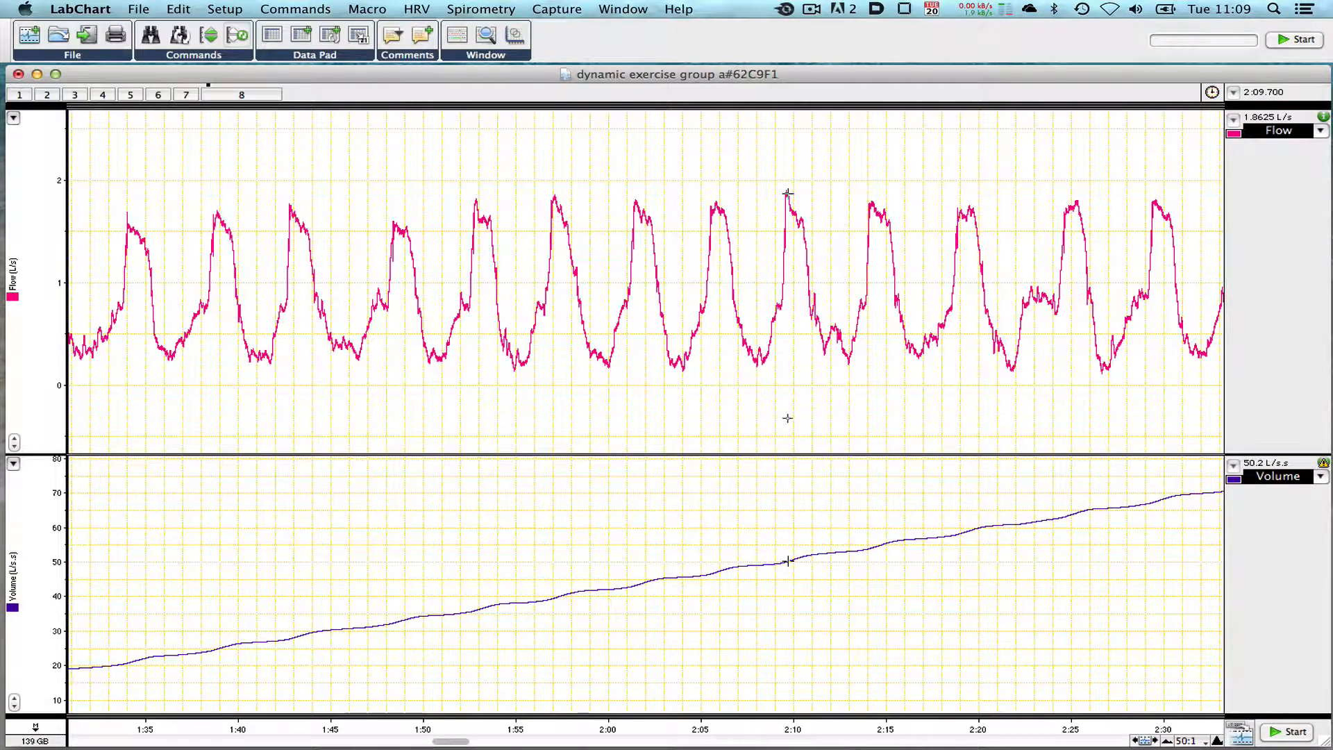